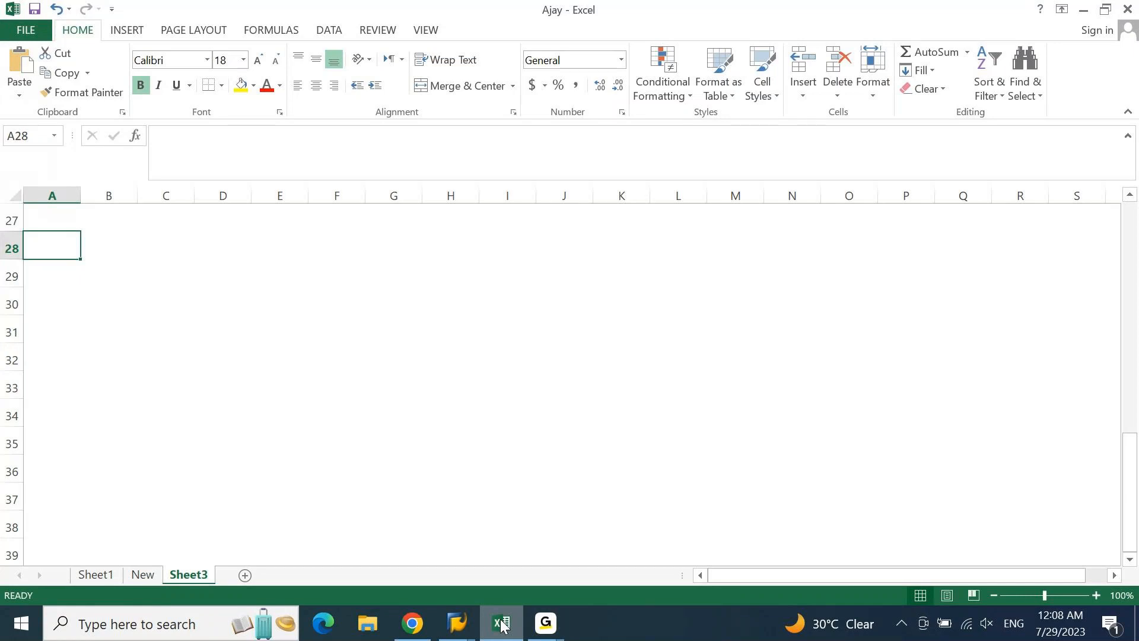
# - Type the bold heading 'How to check if there are any Z Transaction codes in your Project / Client' in A28
pyautogui.write('How to')
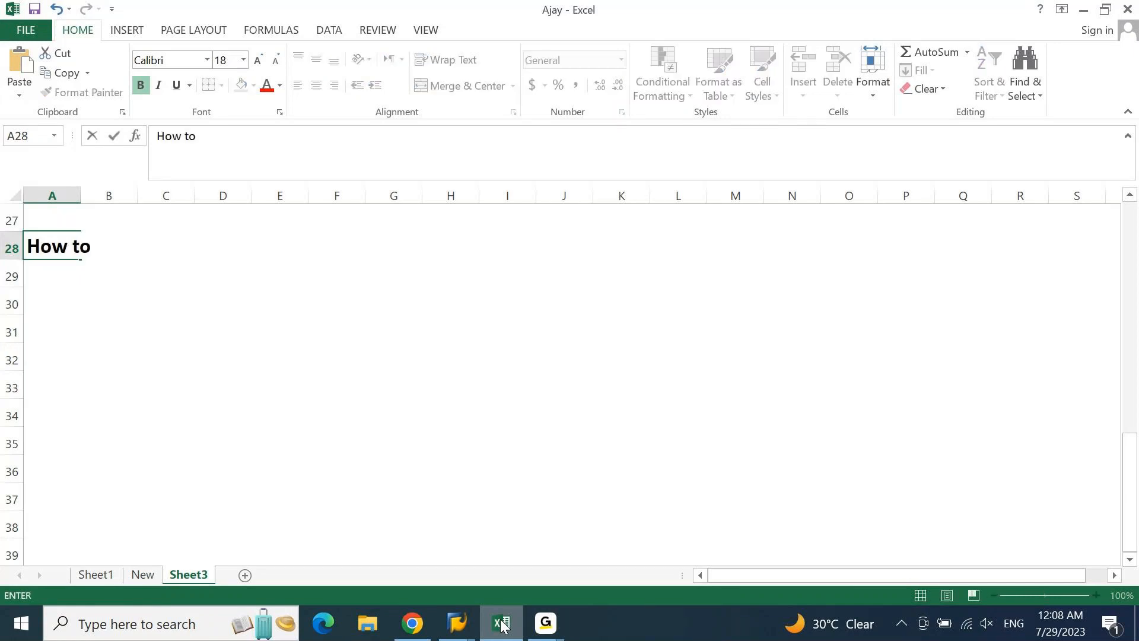
pyautogui.write('check if t')
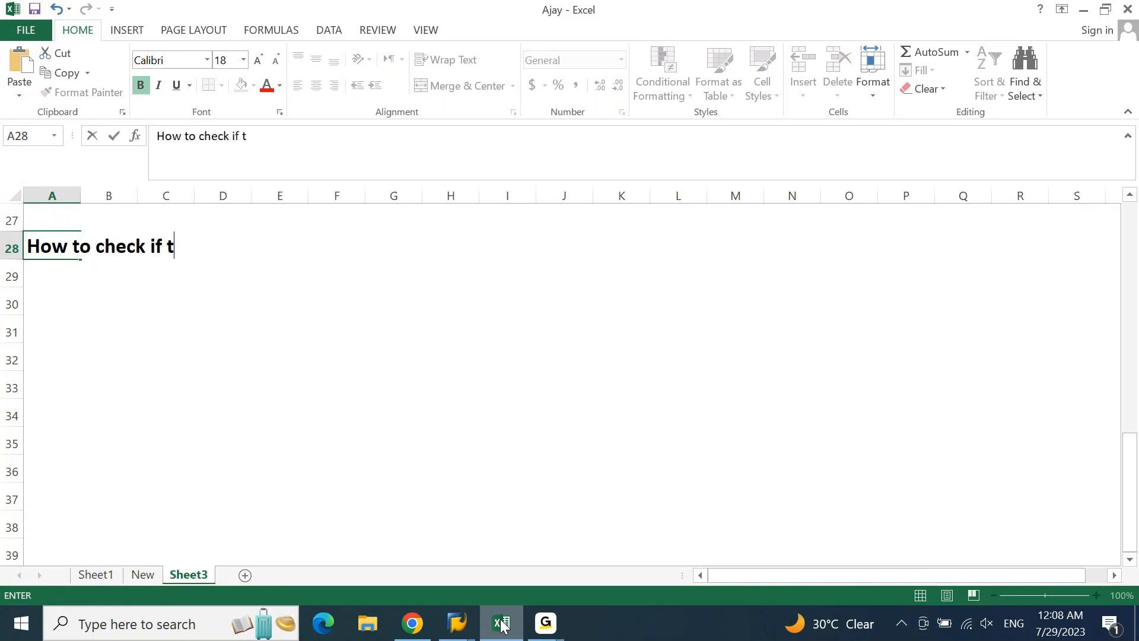
pyautogui.write('here are any Z T')
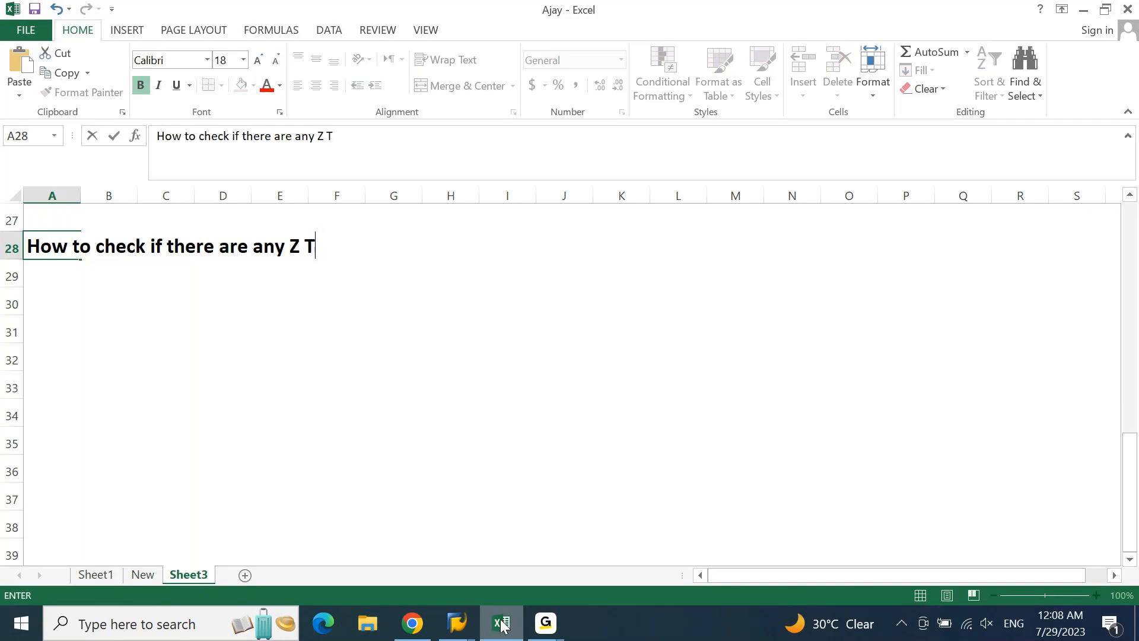
pyautogui.write('ransa')
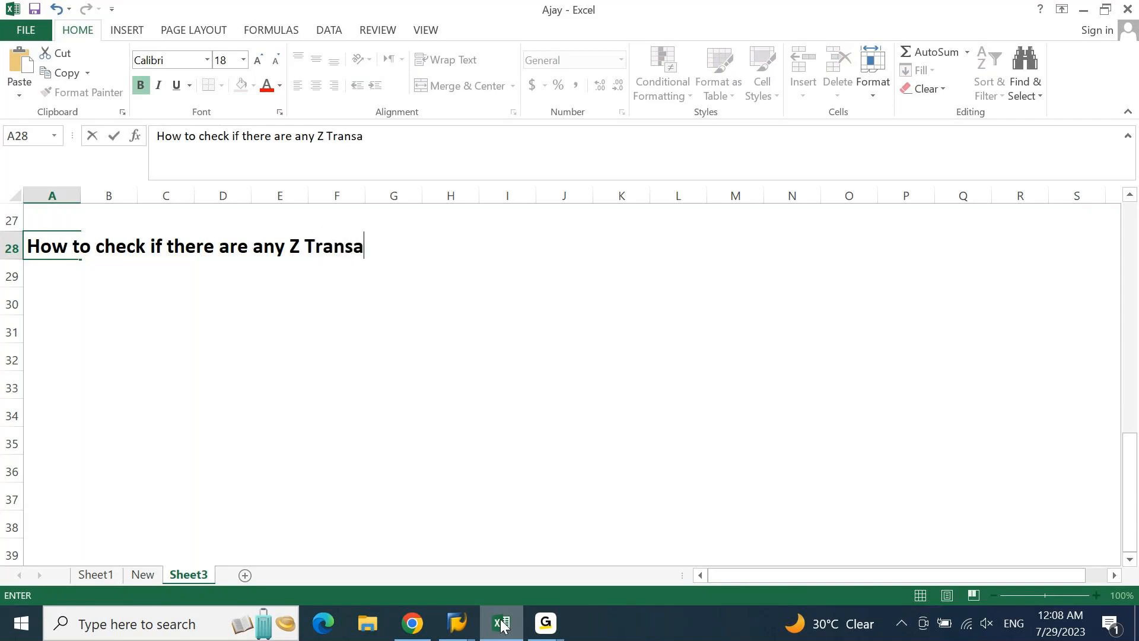
pyautogui.write('ction codes i')
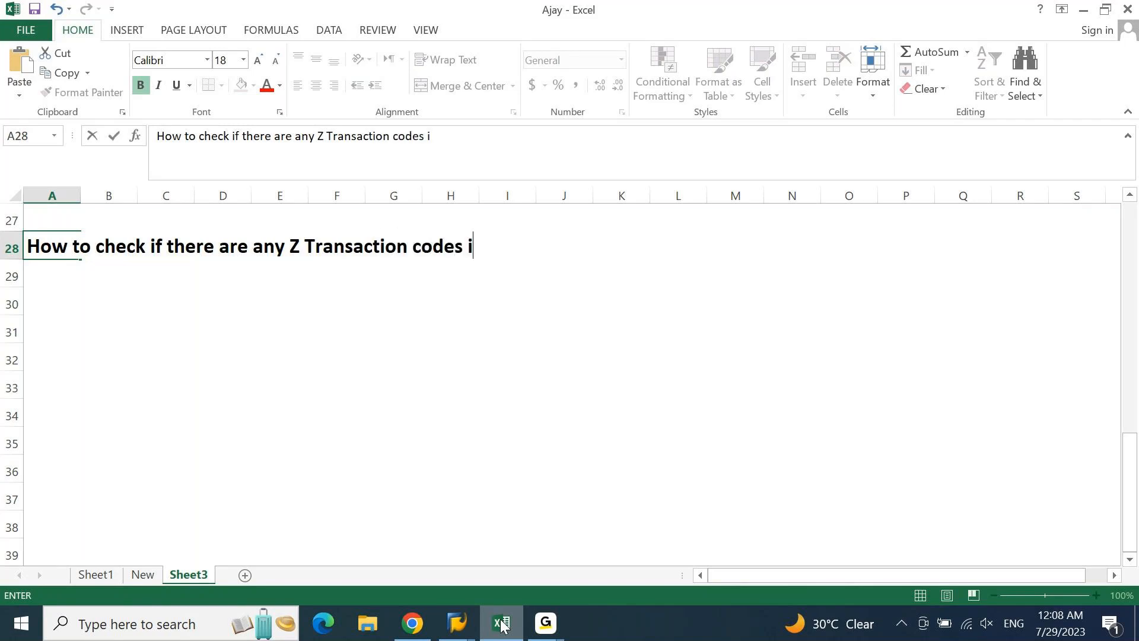
pyautogui.write('n your Pro')
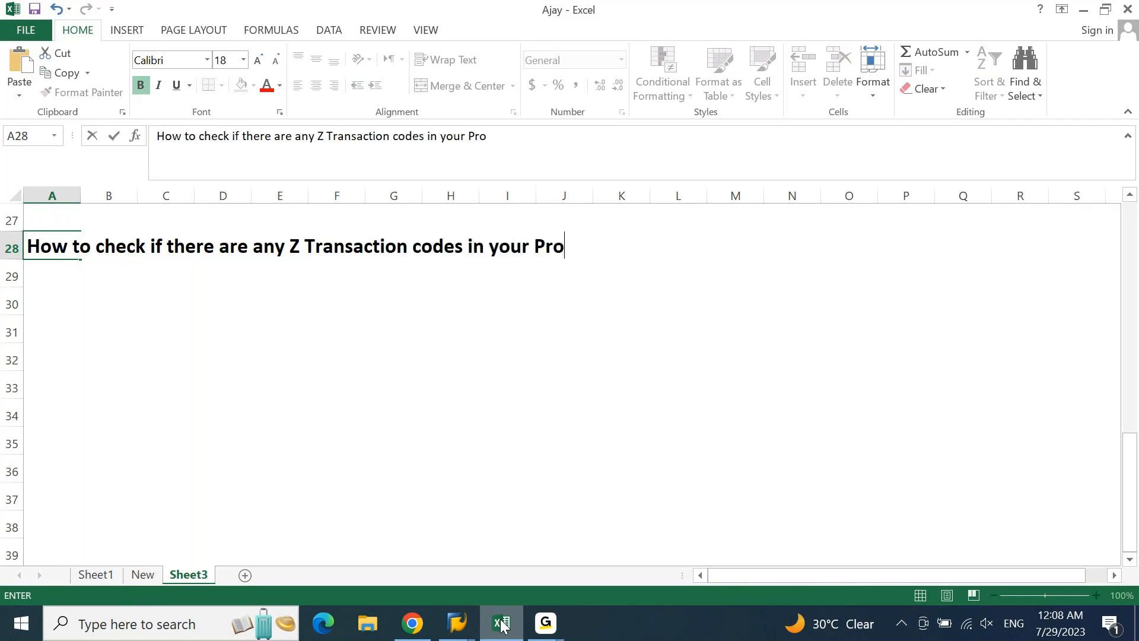
pyautogui.write('ject')
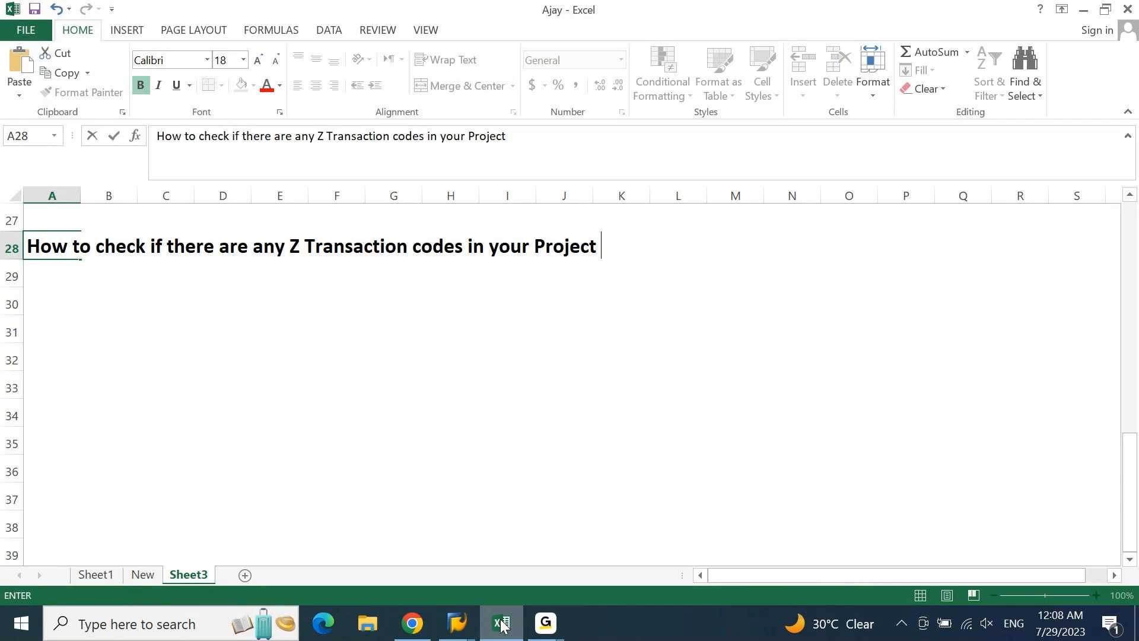
pyautogui.write('/ CLi')
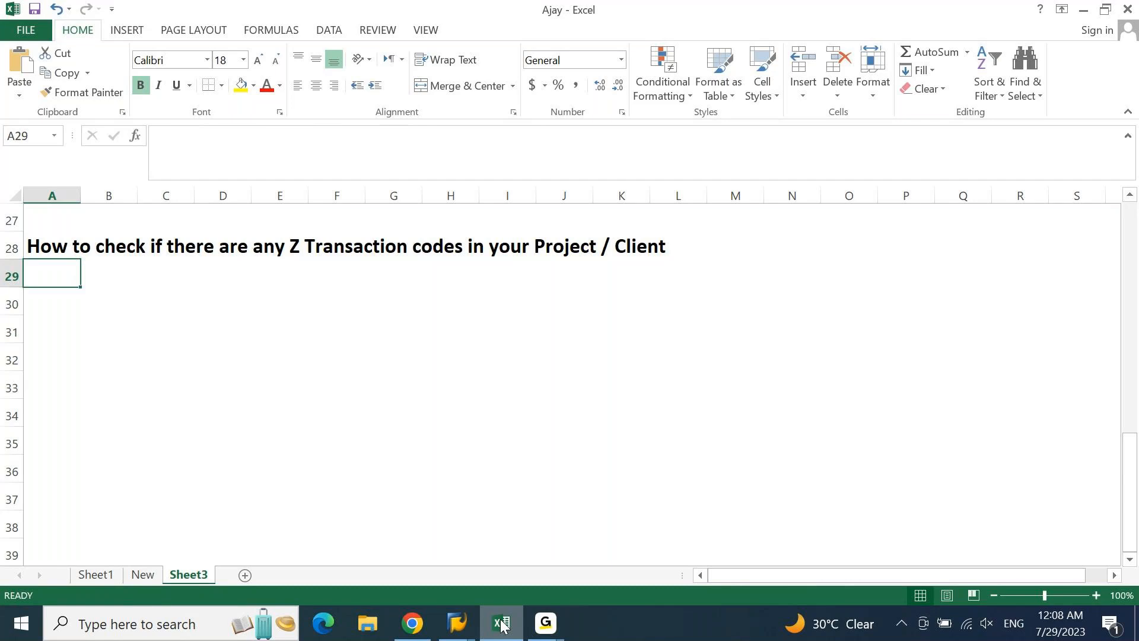
# - Enter 'Using Table' in A30, 'Using T. Code' in E30, and 'TSTC' in A31
pyautogui.click(51, 248)
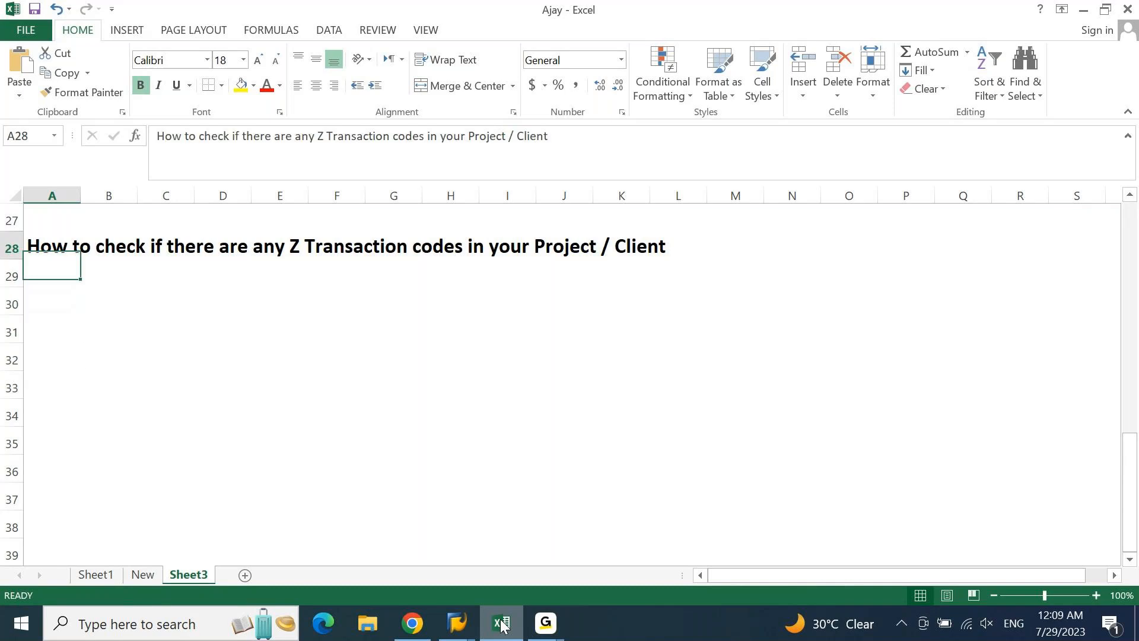
pyautogui.write('T')
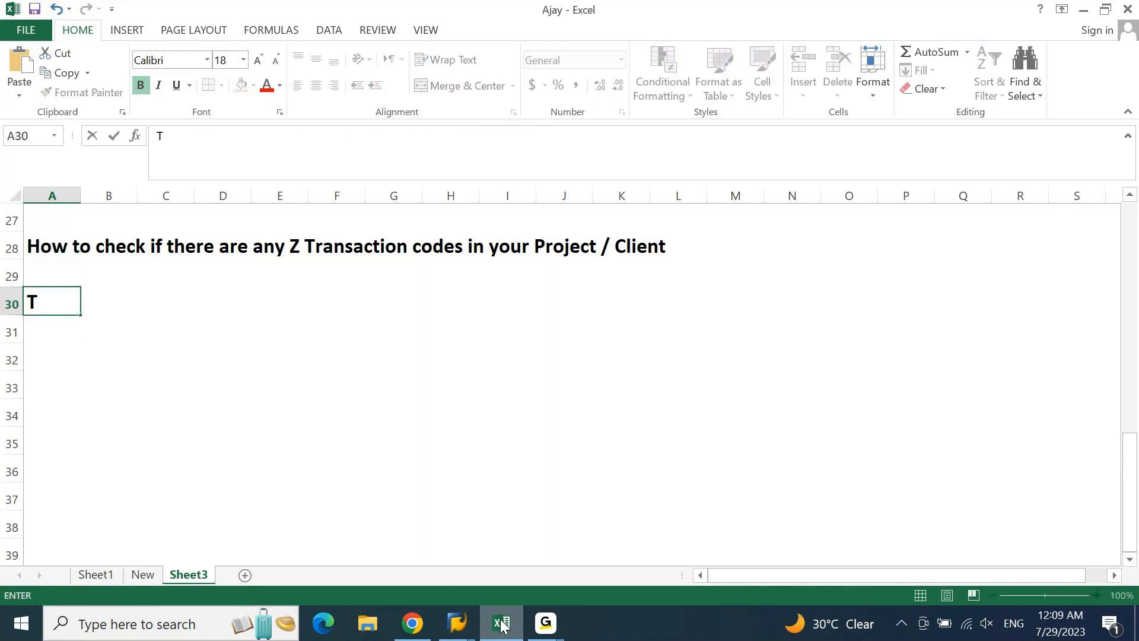
pyautogui.write('sing Tabl')
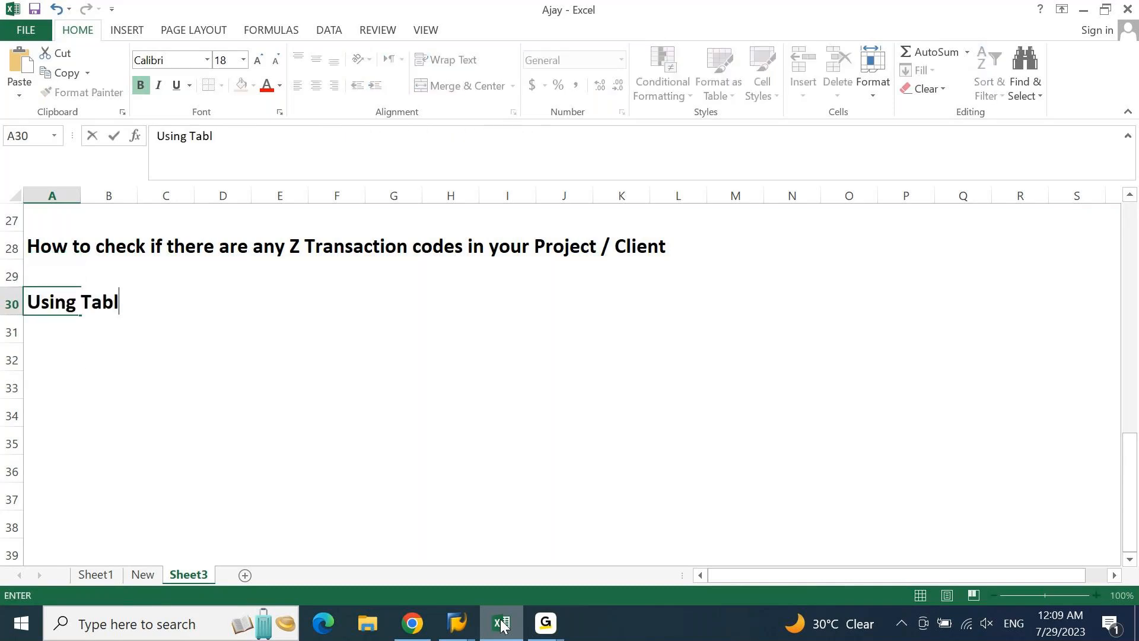
pyautogui.click(279, 300)
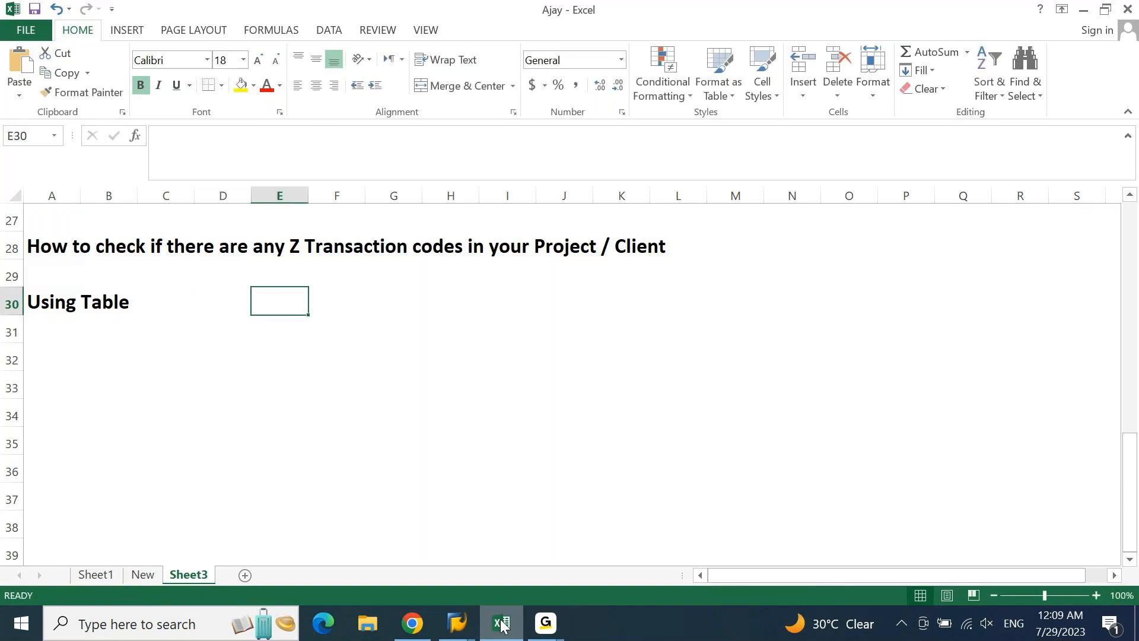
pyautogui.write('Using T.')
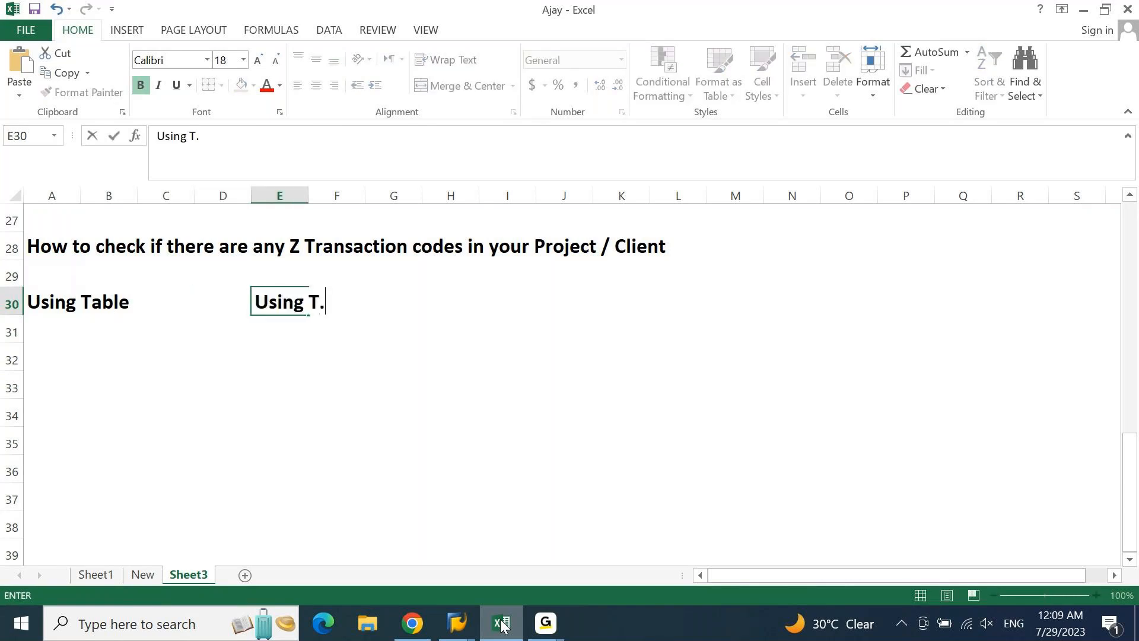
pyautogui.write('Code')
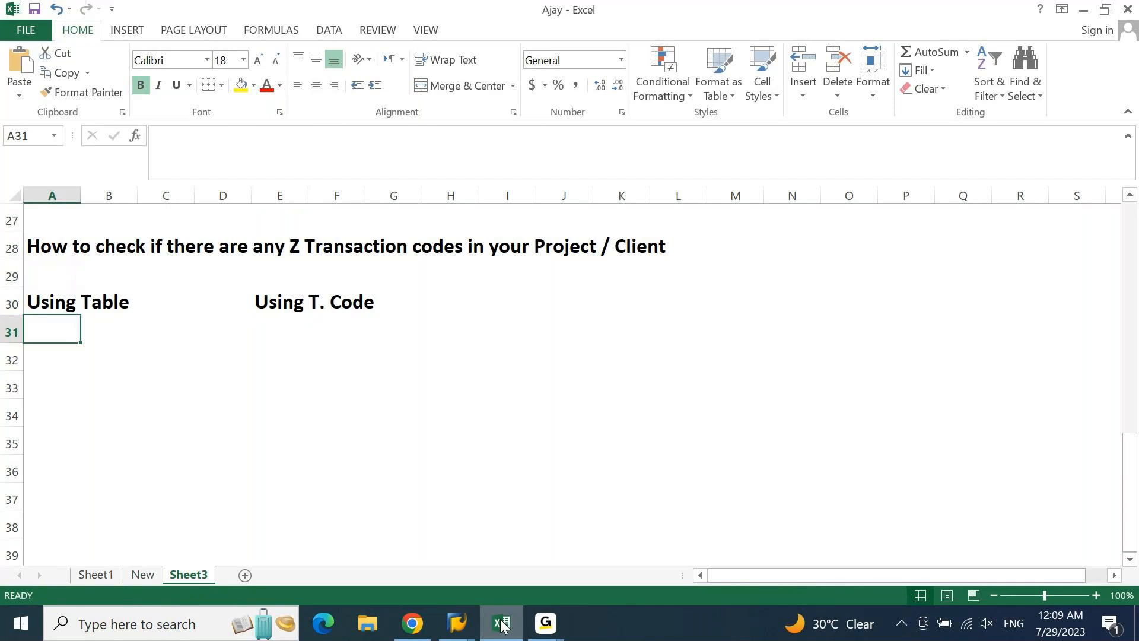
pyautogui.write('TSTC')
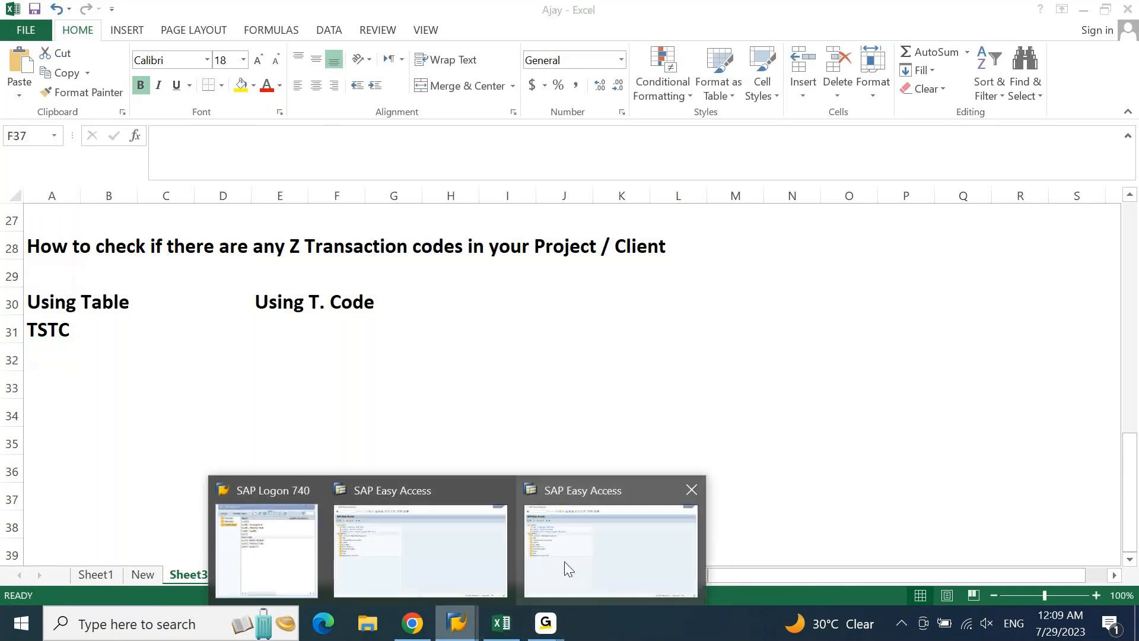
# - In the SAP session, load table TSTC in SE16N General Table Display
pyautogui.click(611, 549)
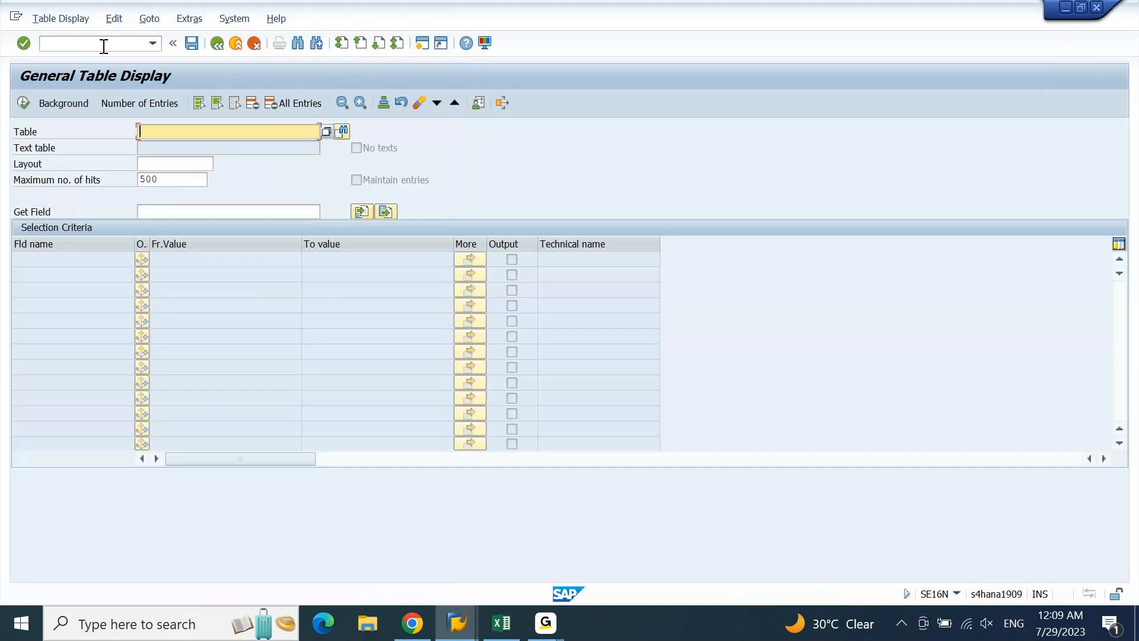
pyautogui.write('TS')
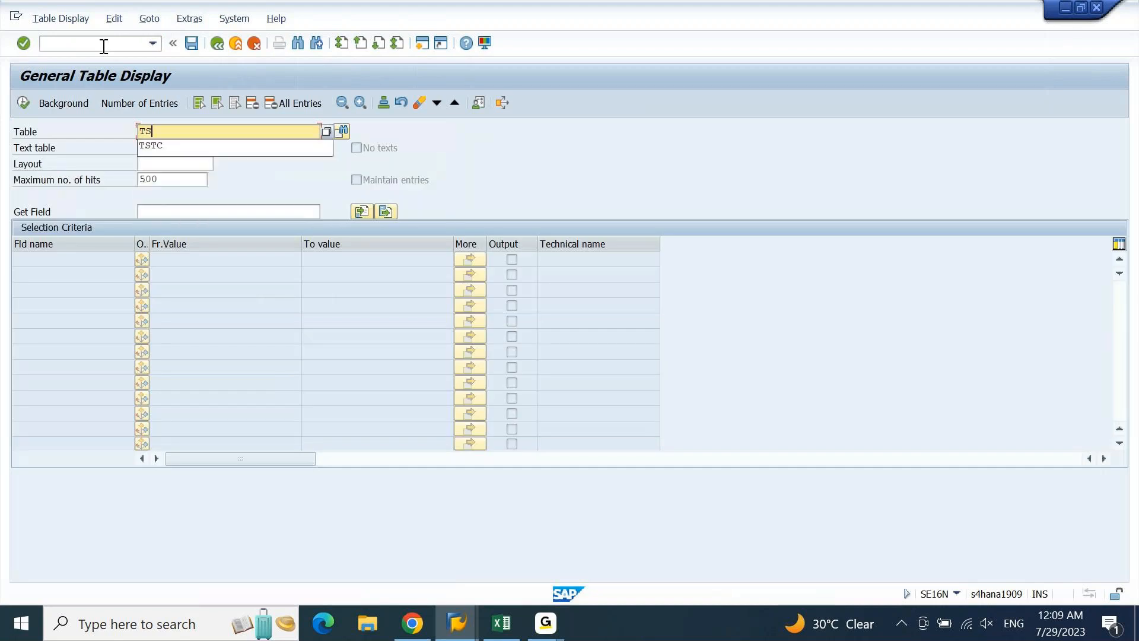
pyautogui.click(150, 146)
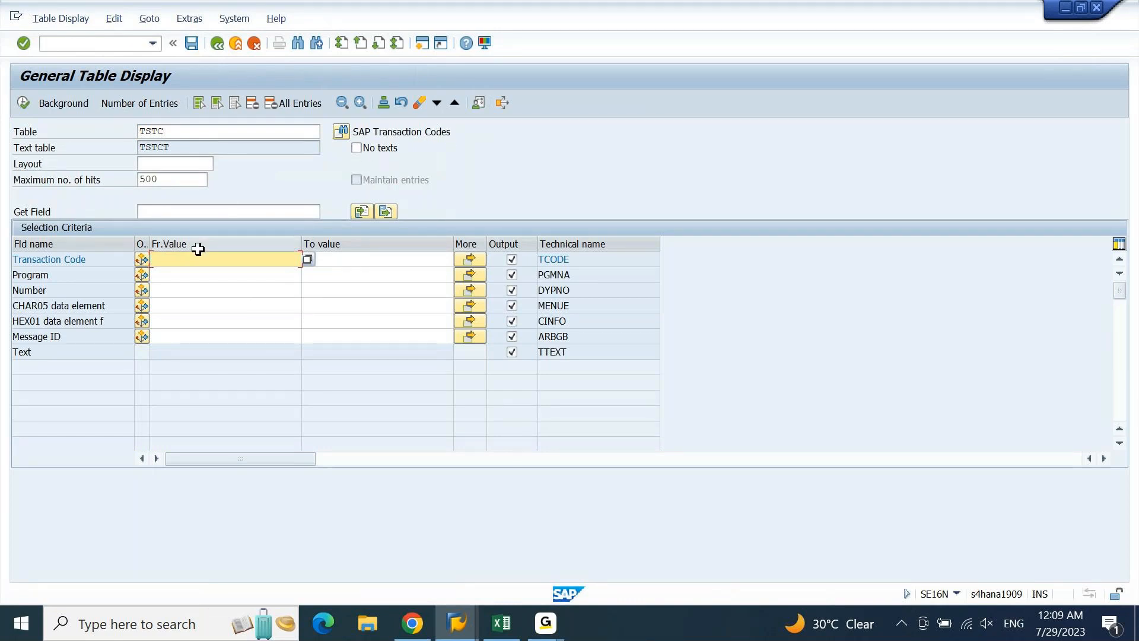
# - Set the TSTC Transaction Code selection criterion to Z*
pyautogui.write('Z*')
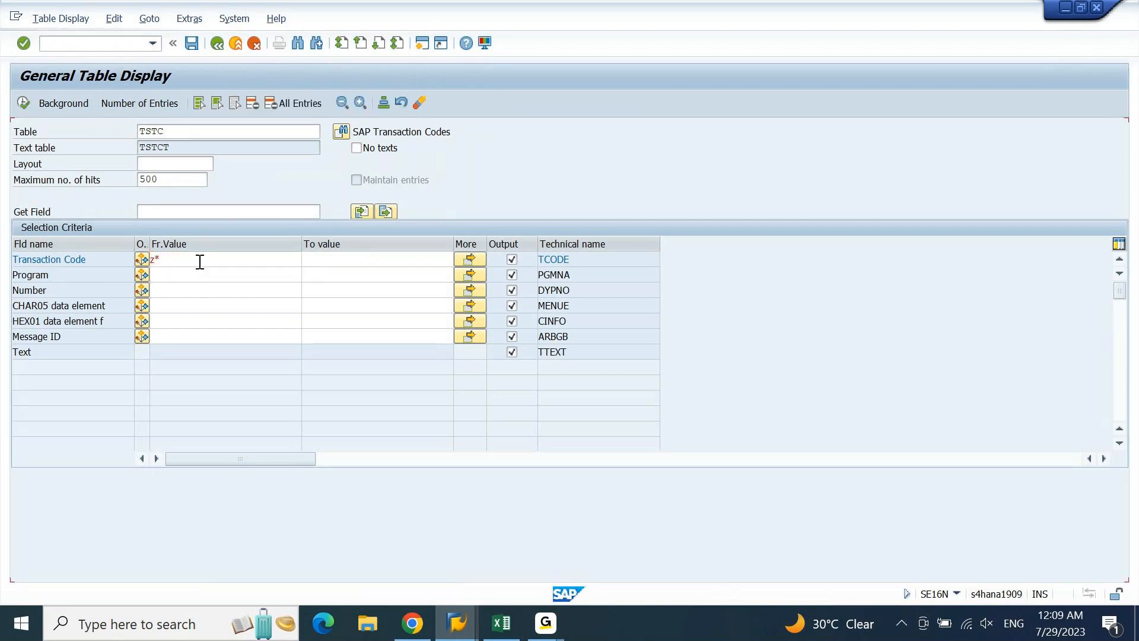
pyautogui.click(218, 259)
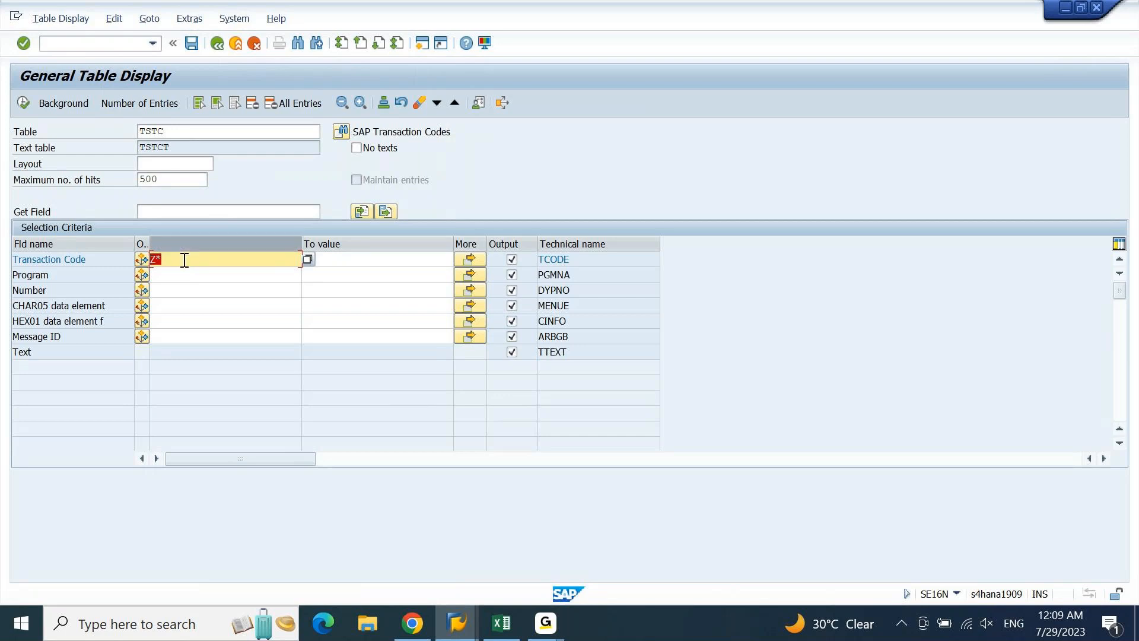
pyautogui.click(23, 103)
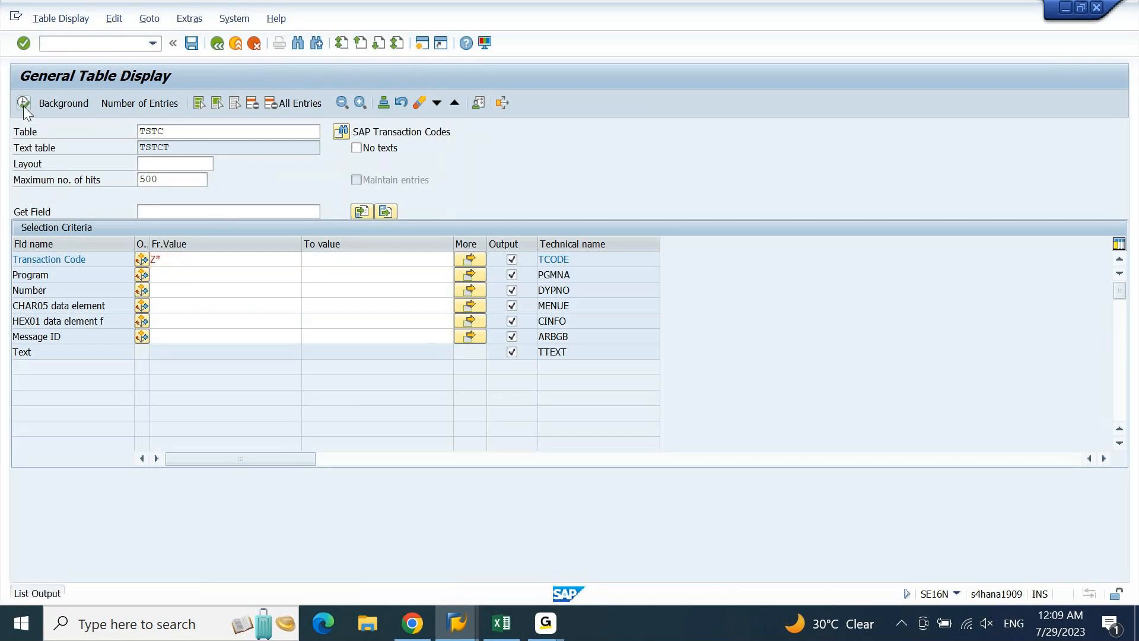
# - Run the Z* TSTC query listing ZBLK_INV_REL, ZE21N and ZGR_TR, then return to Excel
pyautogui.click(23, 103)
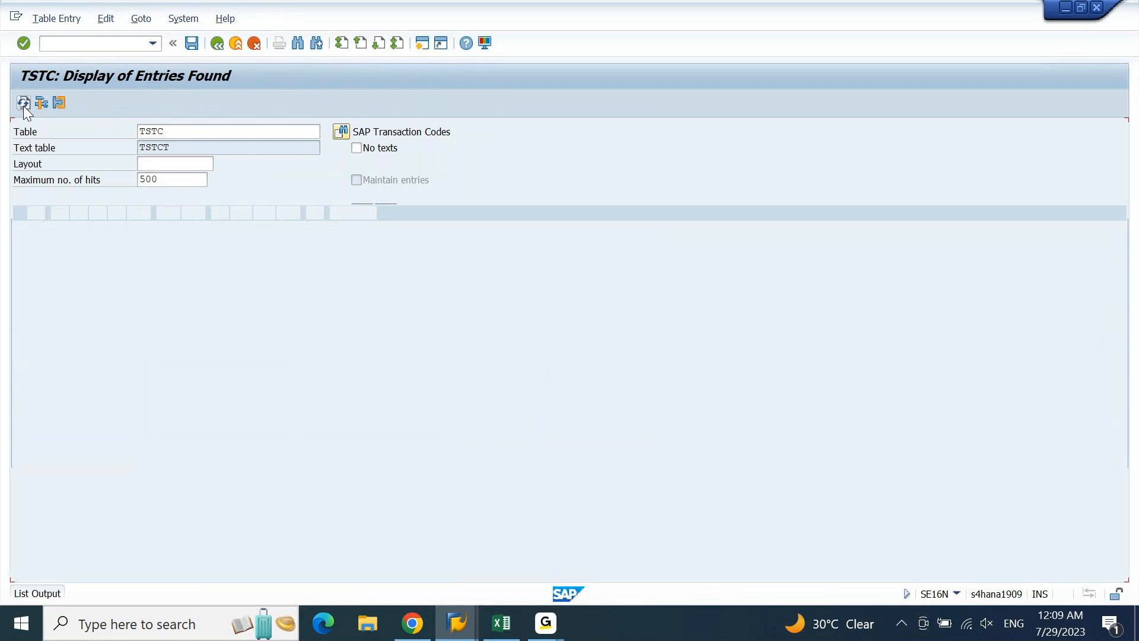
pyautogui.click(23, 102)
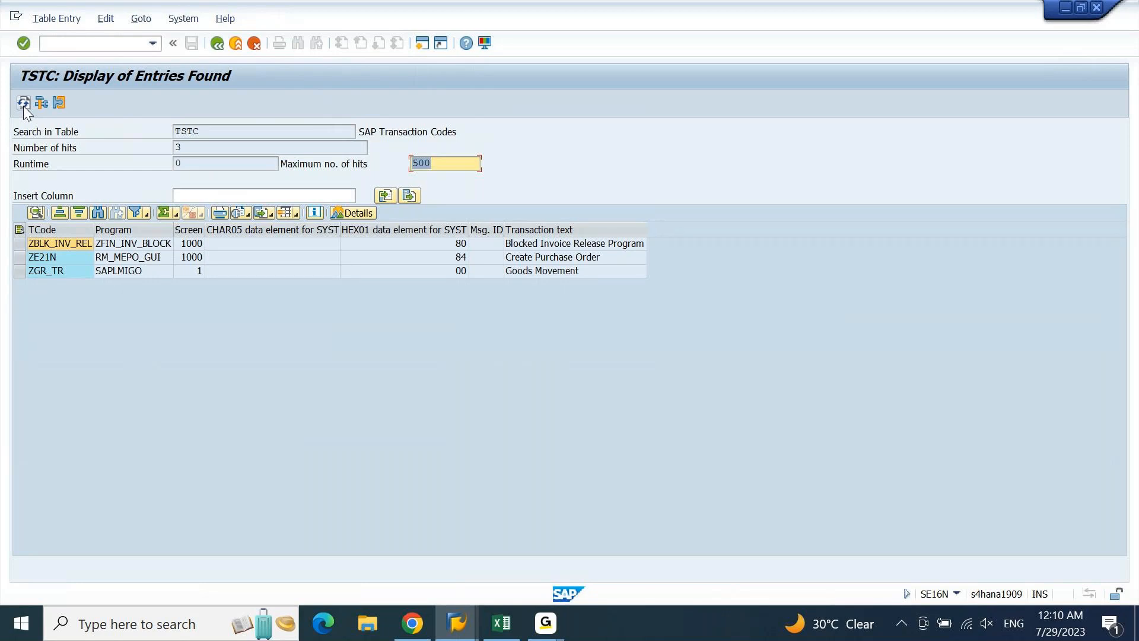
pyautogui.moveTo(43, 229)
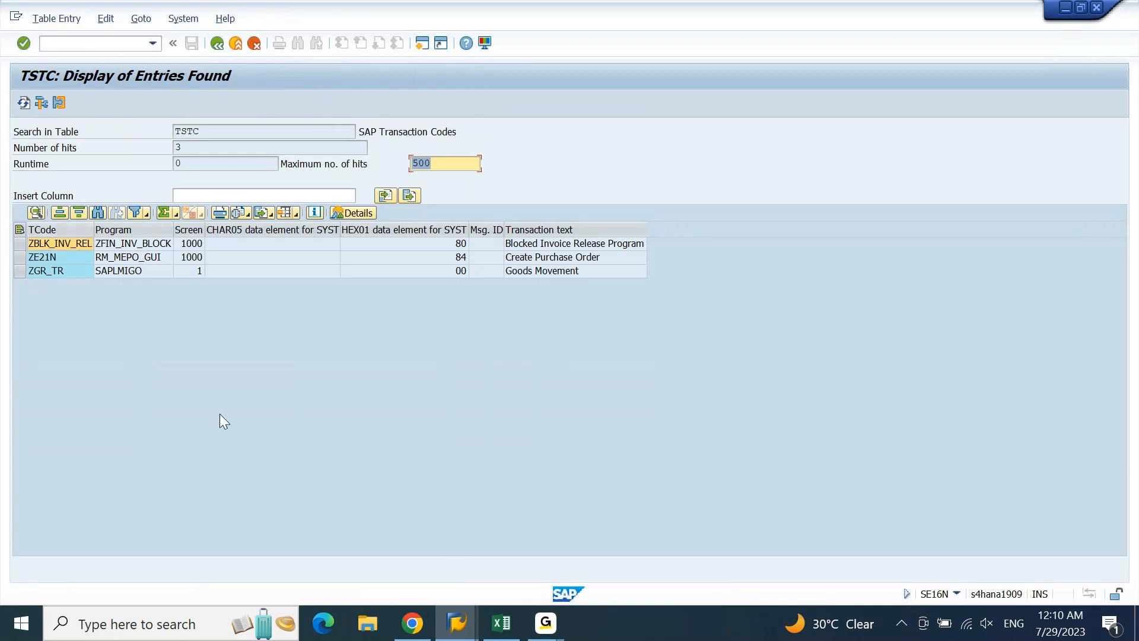
pyautogui.click(499, 624)
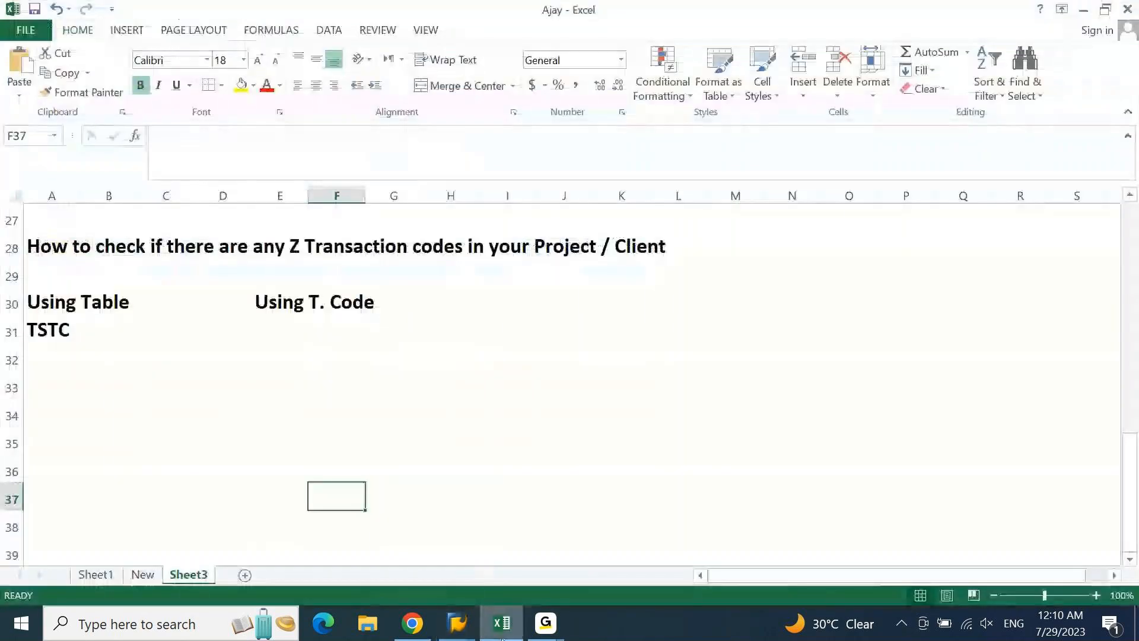
# - List the module prefixes ZFI, ZCO, ZMM and ZSD beneath TSTC
pyautogui.click(51, 330)
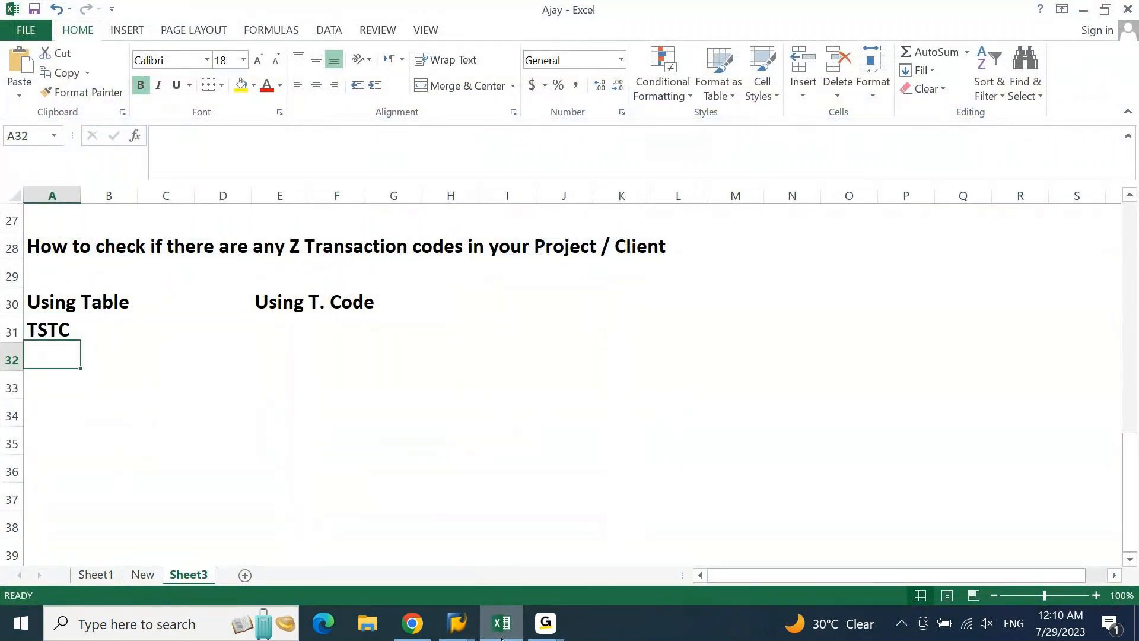
pyautogui.write('zfi')
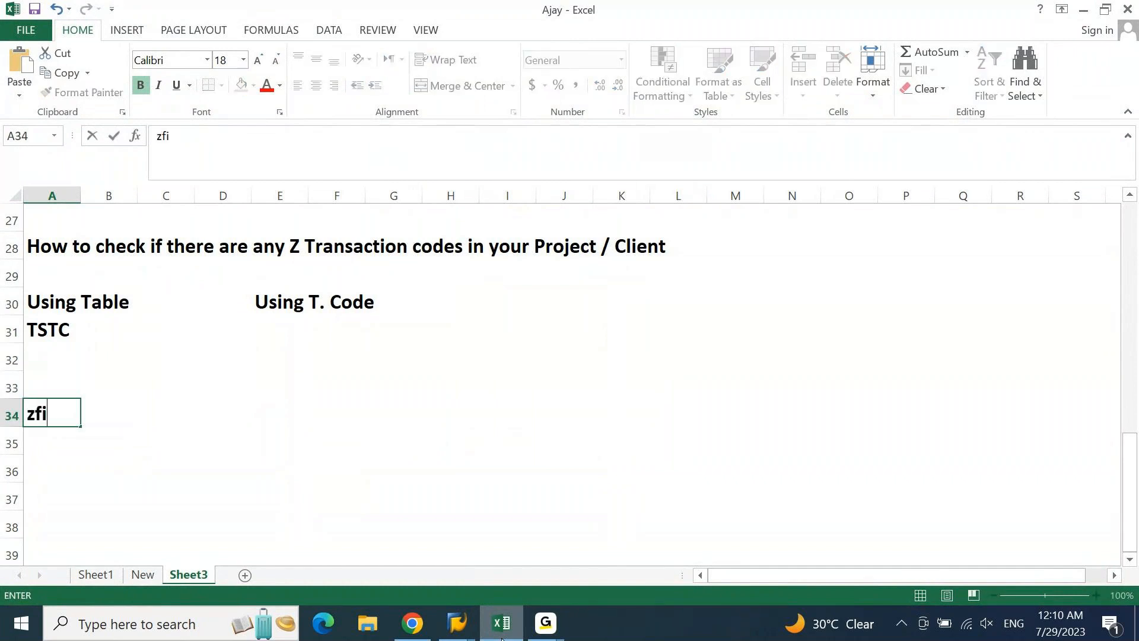
pyautogui.press('Escape')
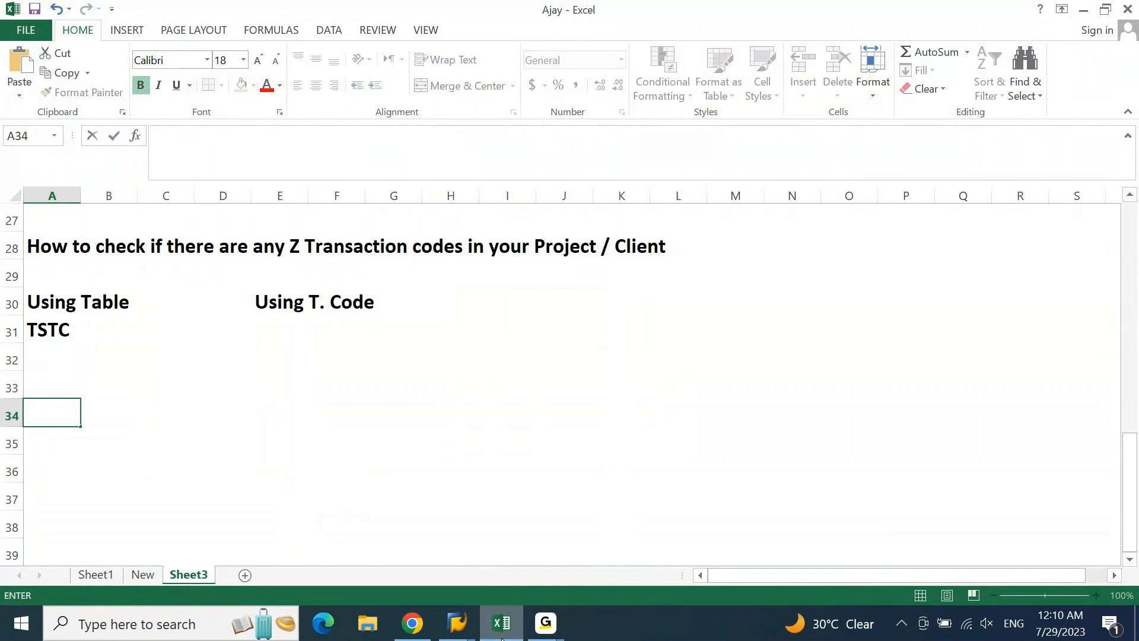
pyautogui.write('ZFI')
pyautogui.click(52, 469)
pyautogui.write('ZMM')
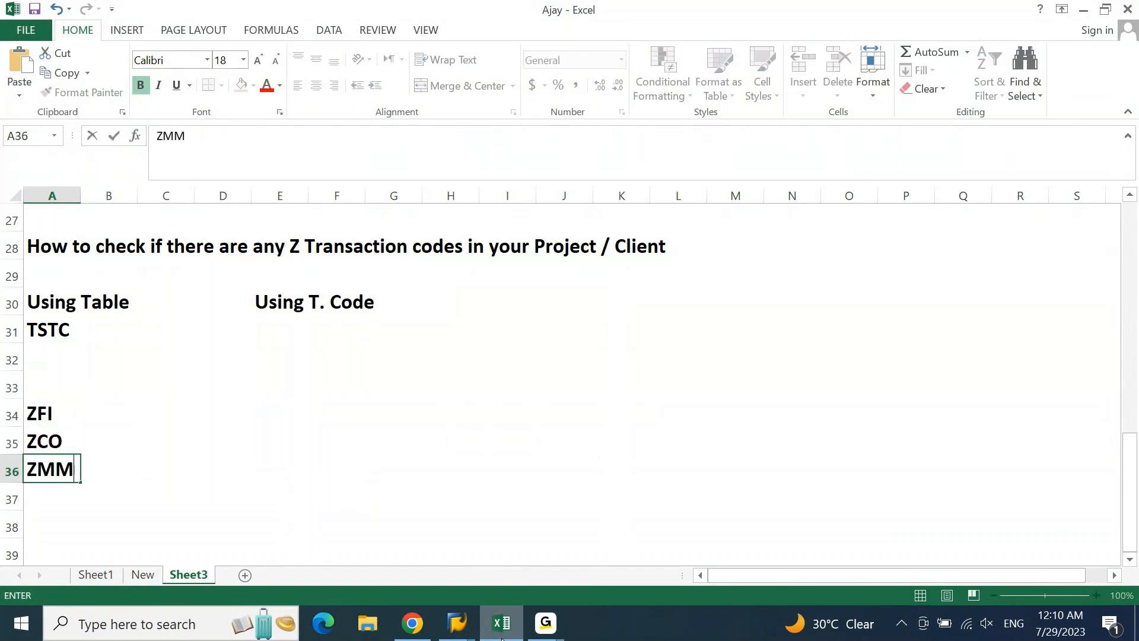
pyautogui.write('ZSD')
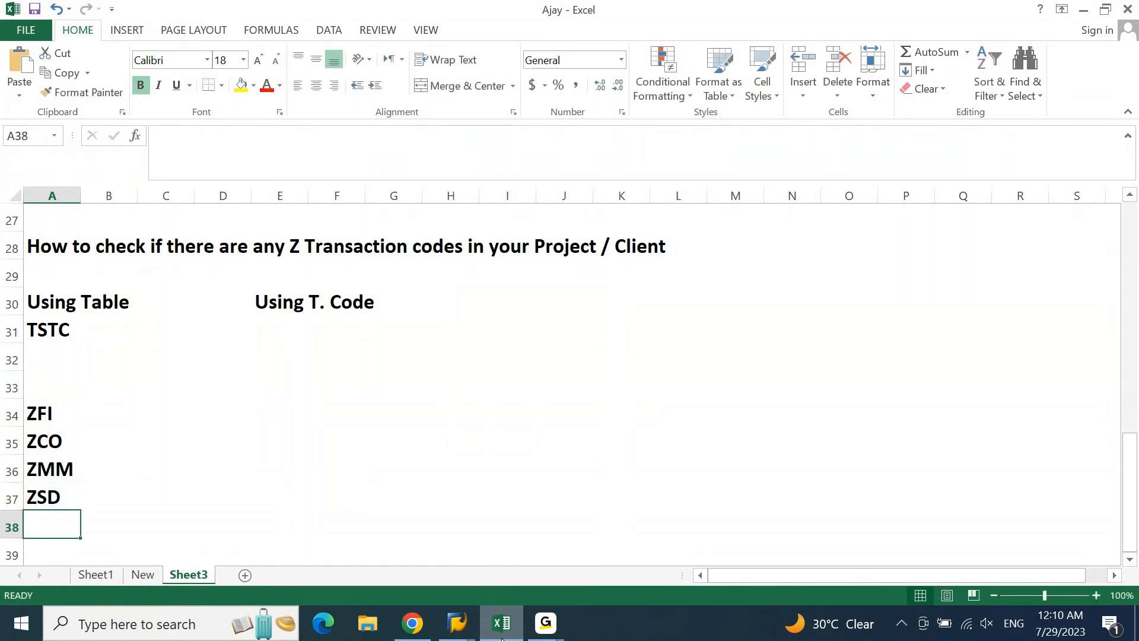
# - Enter SE93 under the Using T. Code label
pyautogui.click(51, 330)
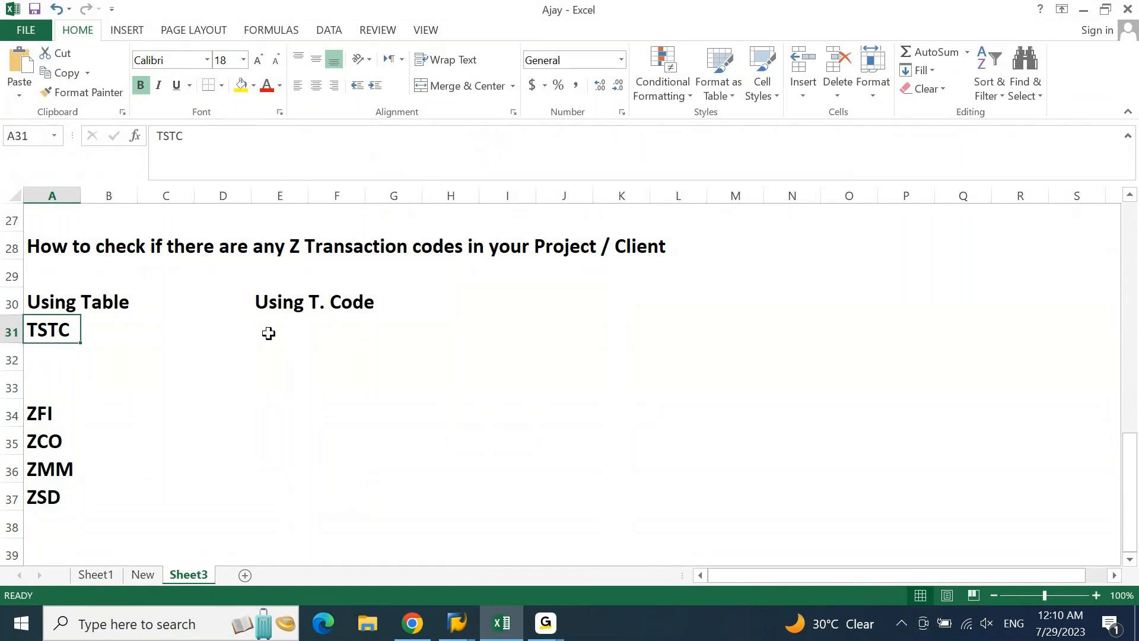
pyautogui.write('SE93')
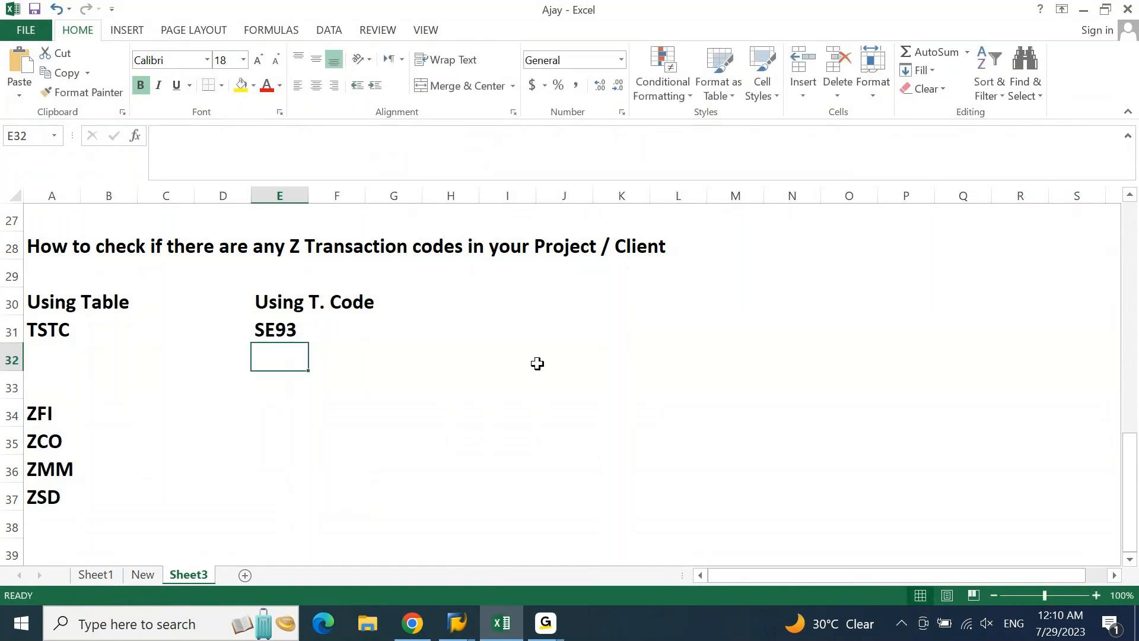
pyautogui.click(564, 384)
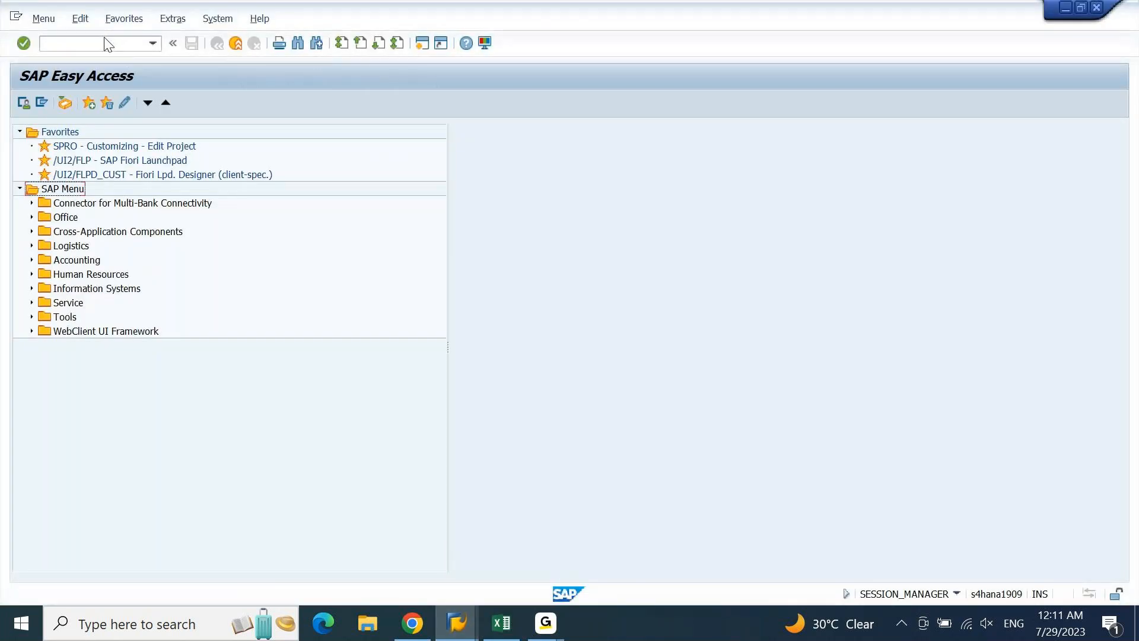
# - Open SE93, enter Z* as the transaction code, and list matching suggestions
pyautogui.write('se')
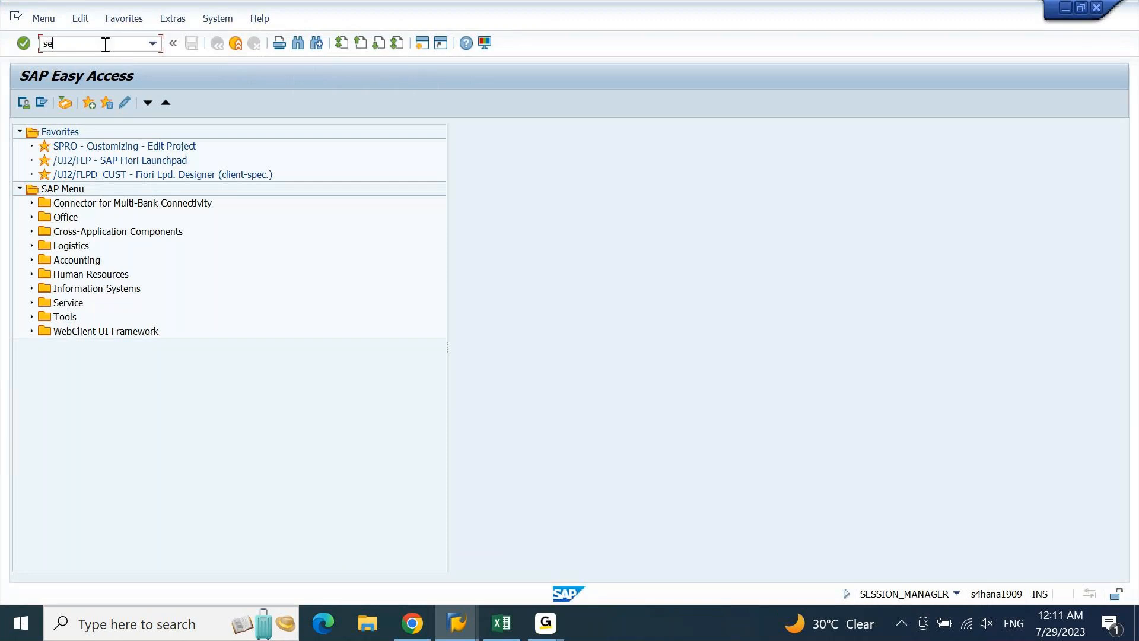
pyautogui.press('Enter')
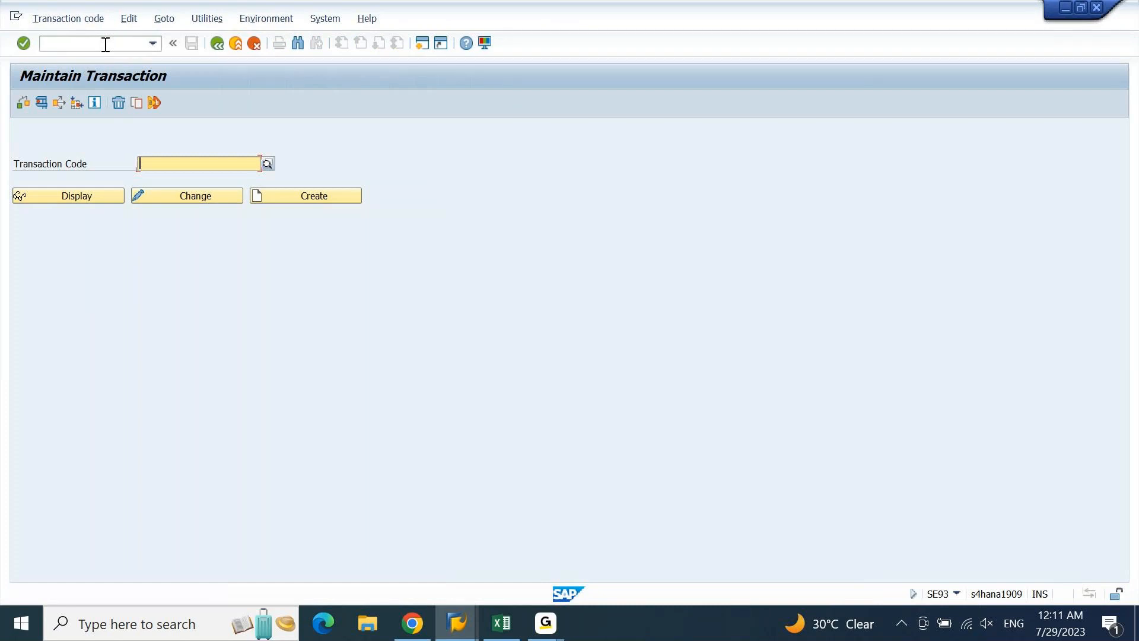
pyautogui.write('Z*')
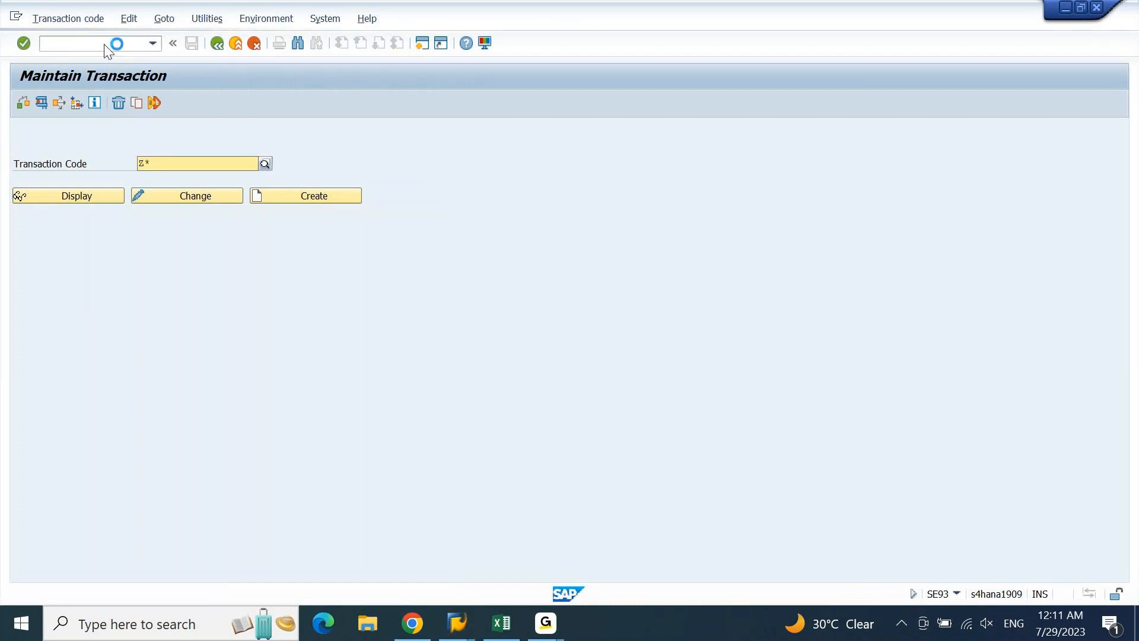
pyautogui.click(198, 162)
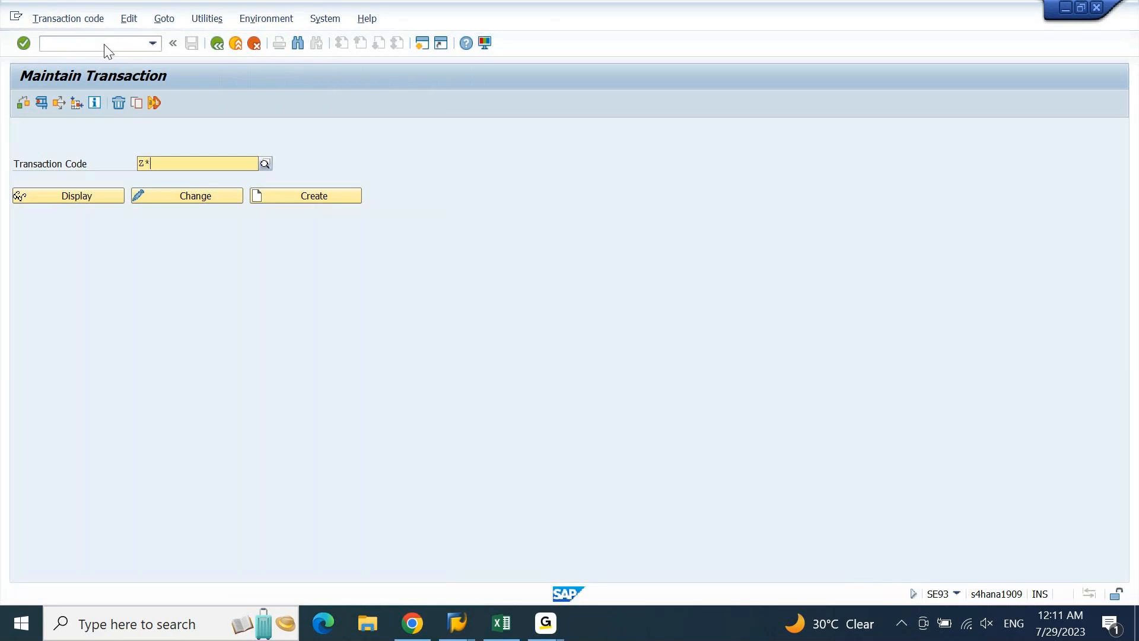
pyautogui.click(197, 163)
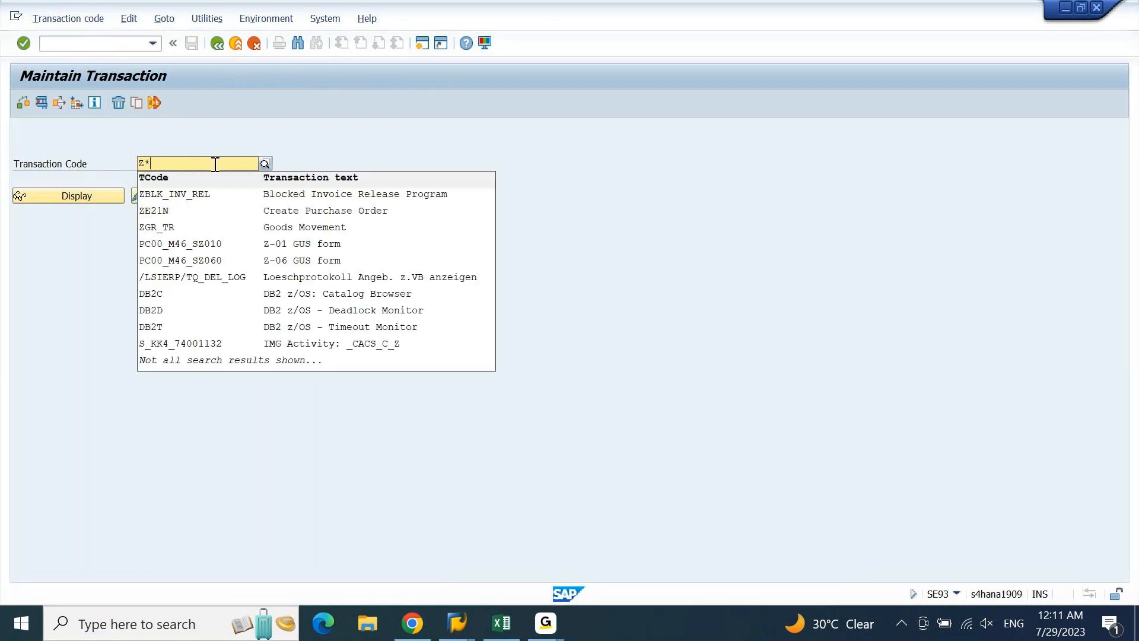
pyautogui.moveTo(207, 216)
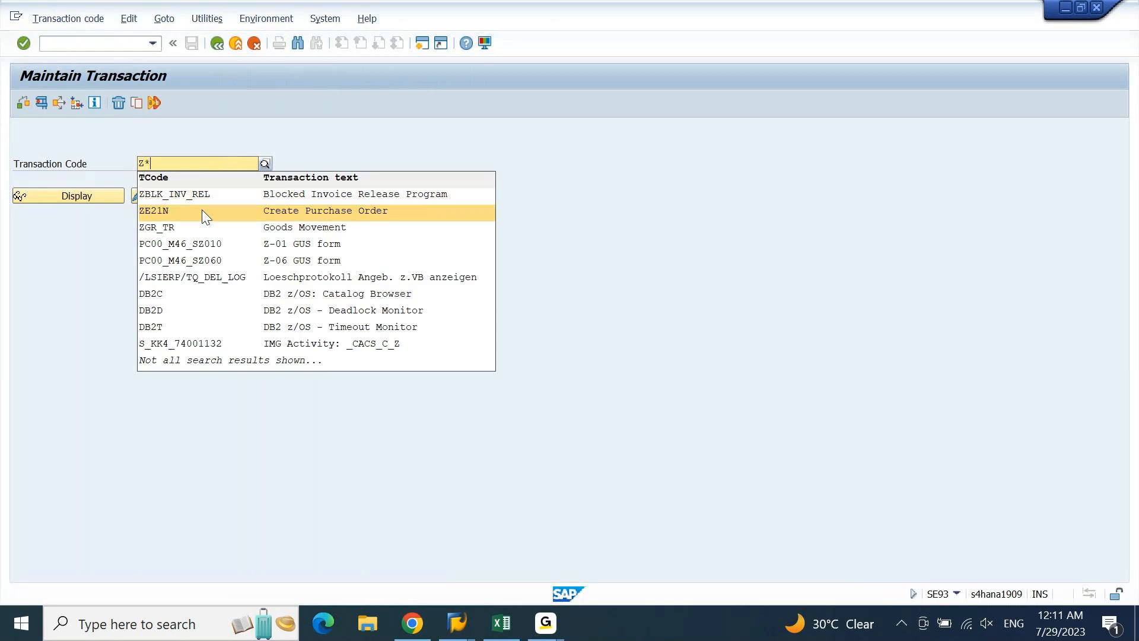
pyautogui.moveTo(199, 194)
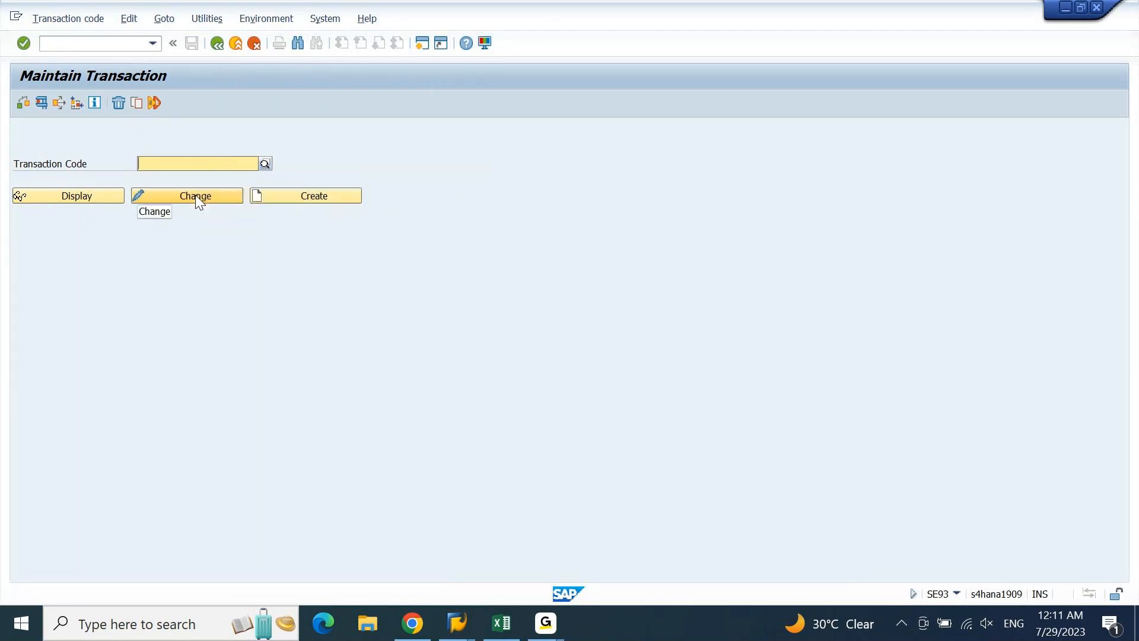
# - Find Z* transactions (ZBLK_INV_REL, ZE21N, ZGR_TR), move the results popup aside, then return to Excel
pyautogui.write('Z*')
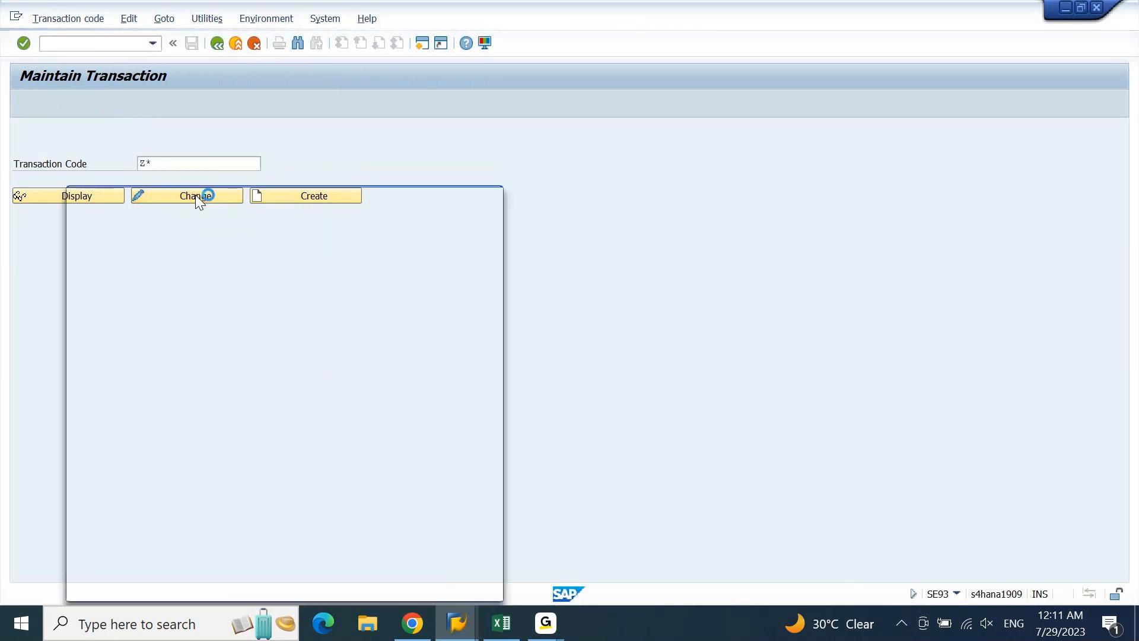
pyautogui.click(187, 196)
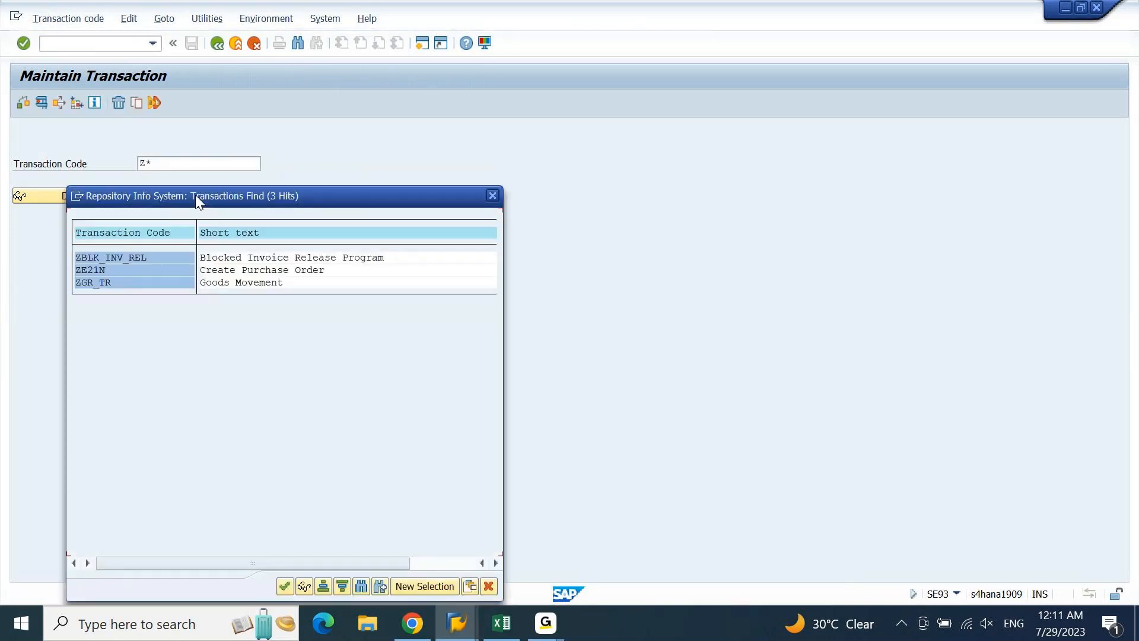
pyautogui.moveTo(197, 195); pyautogui.dragTo(291, 180)
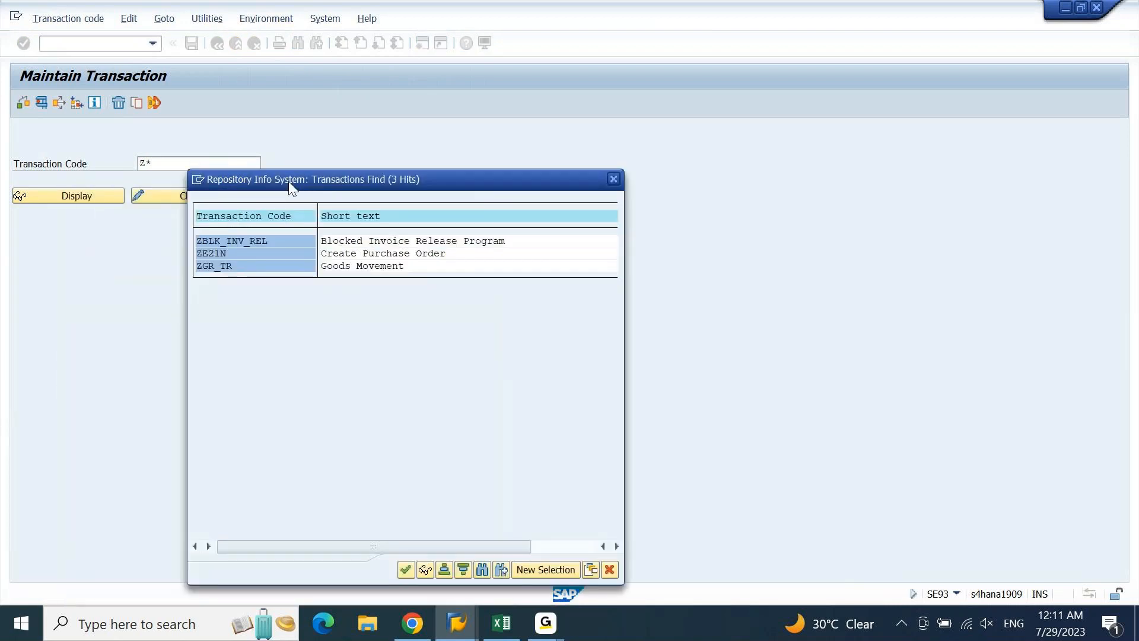
pyautogui.moveTo(290, 179); pyautogui.dragTo(478, 135)
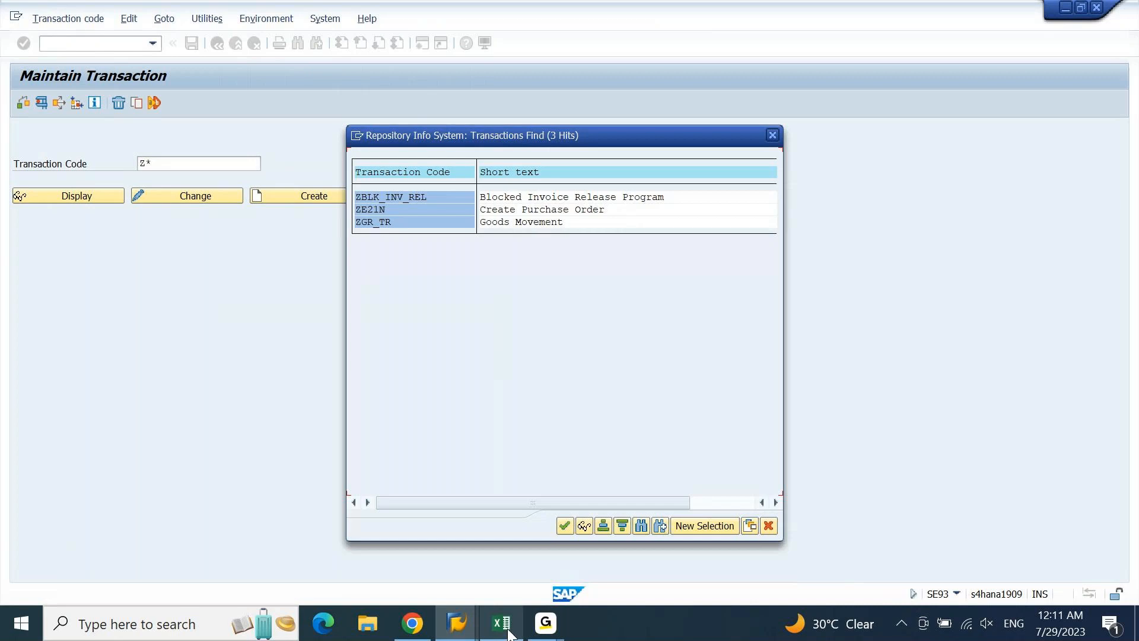
pyautogui.click(499, 623)
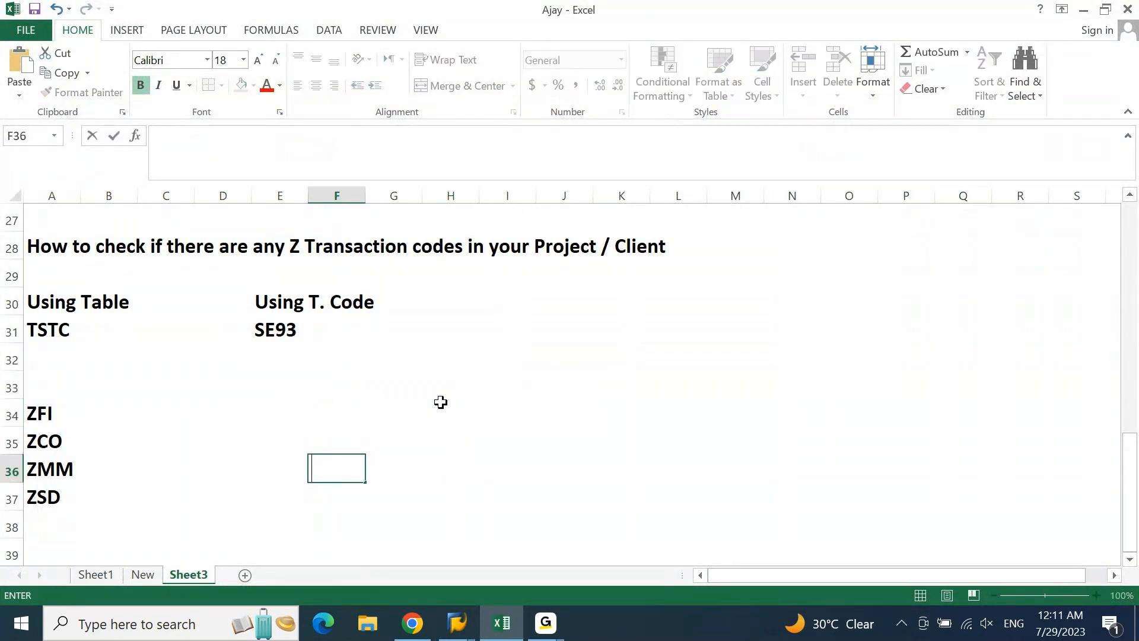
# - Type the heading 'How to check If there are any Custom Tables' in G34
pyautogui.press('enter')
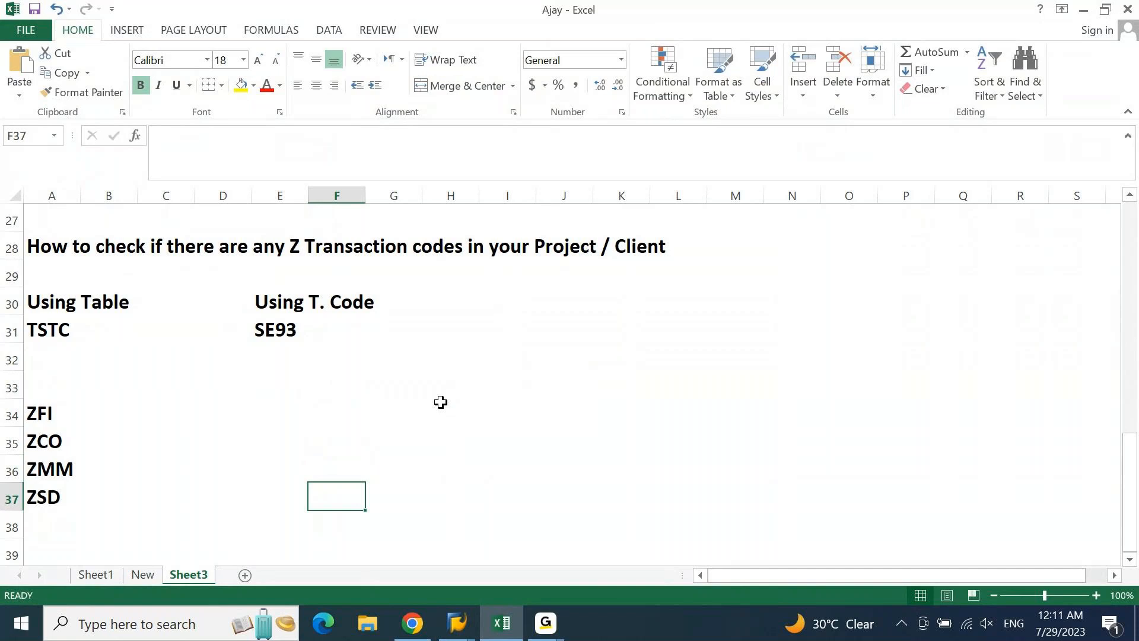
pyautogui.write('H')
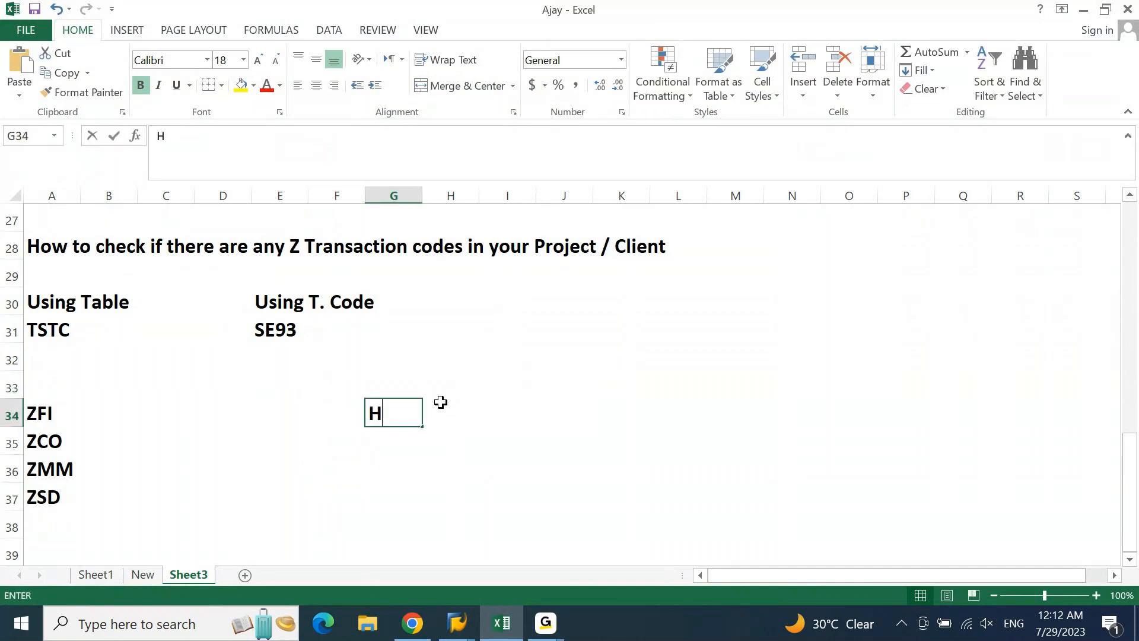
pyautogui.write('ow to')
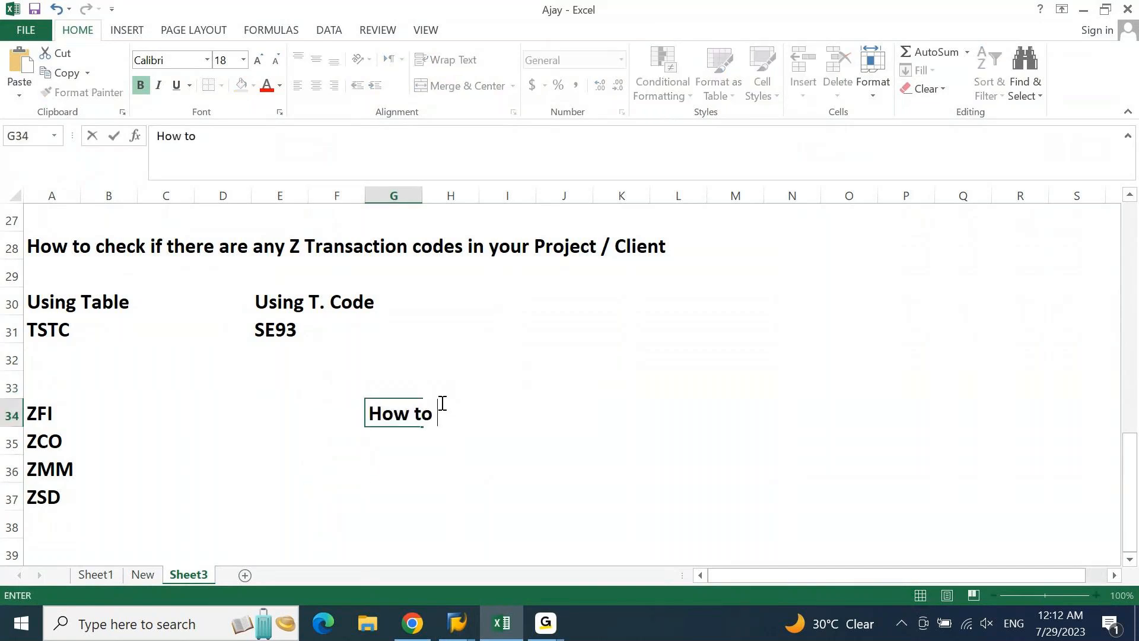
pyautogui.write('check If')
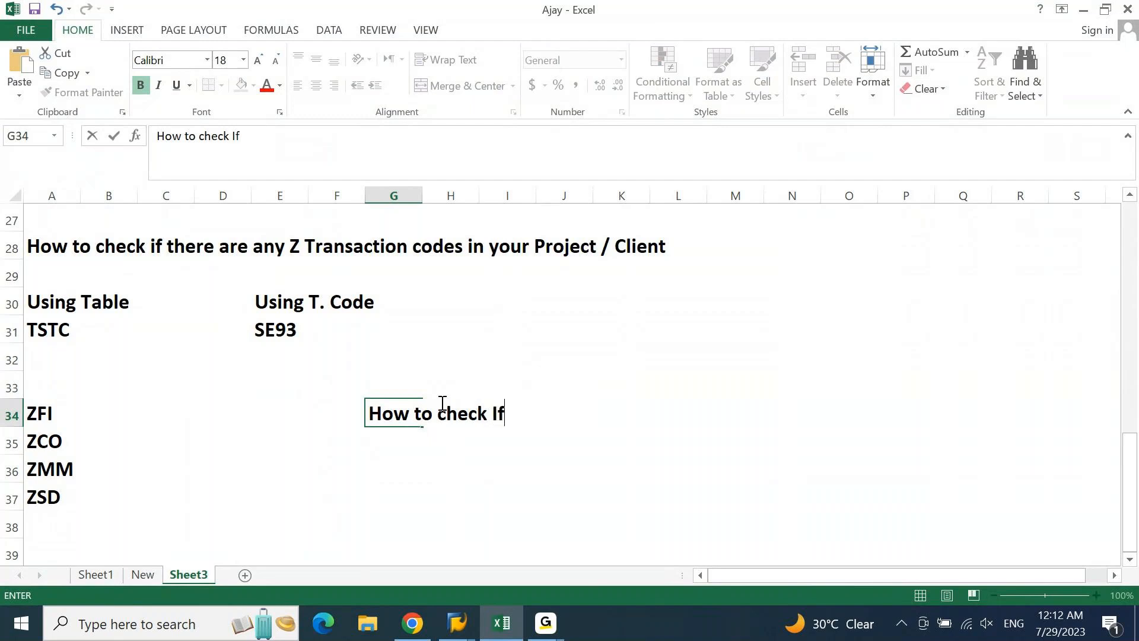
pyautogui.write('there are')
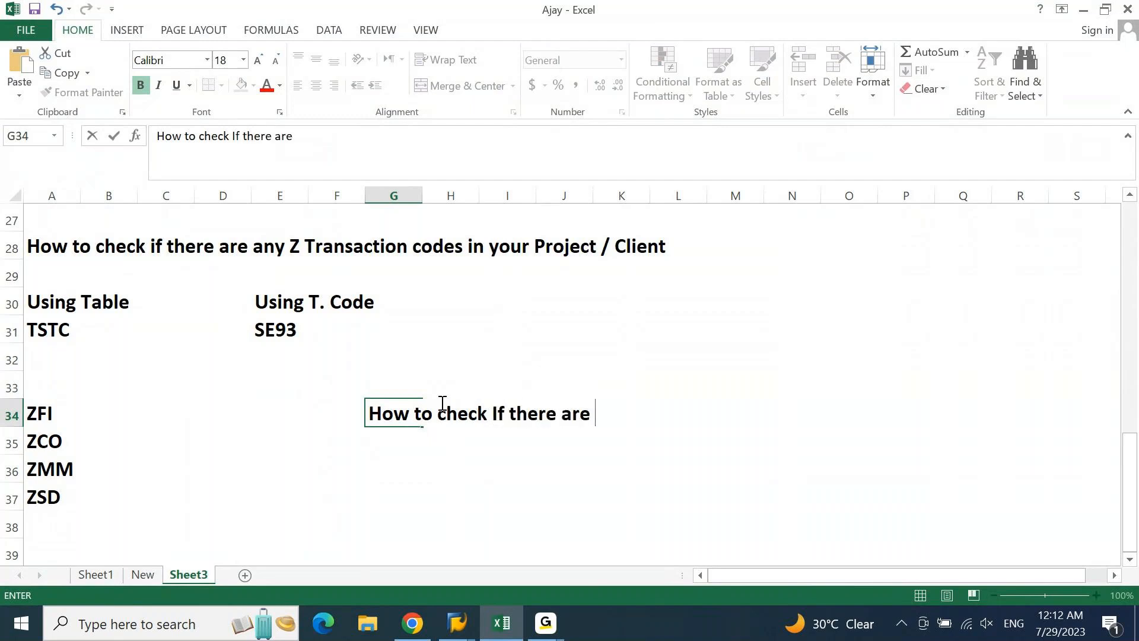
pyautogui.write('any Cust')
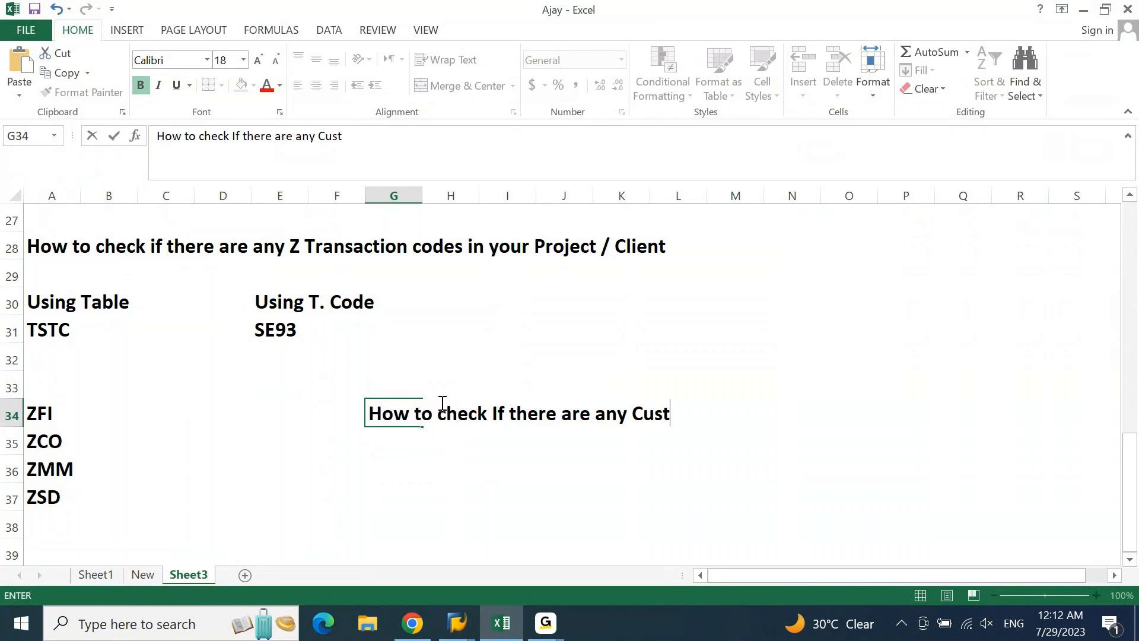
pyautogui.write('om Tables')
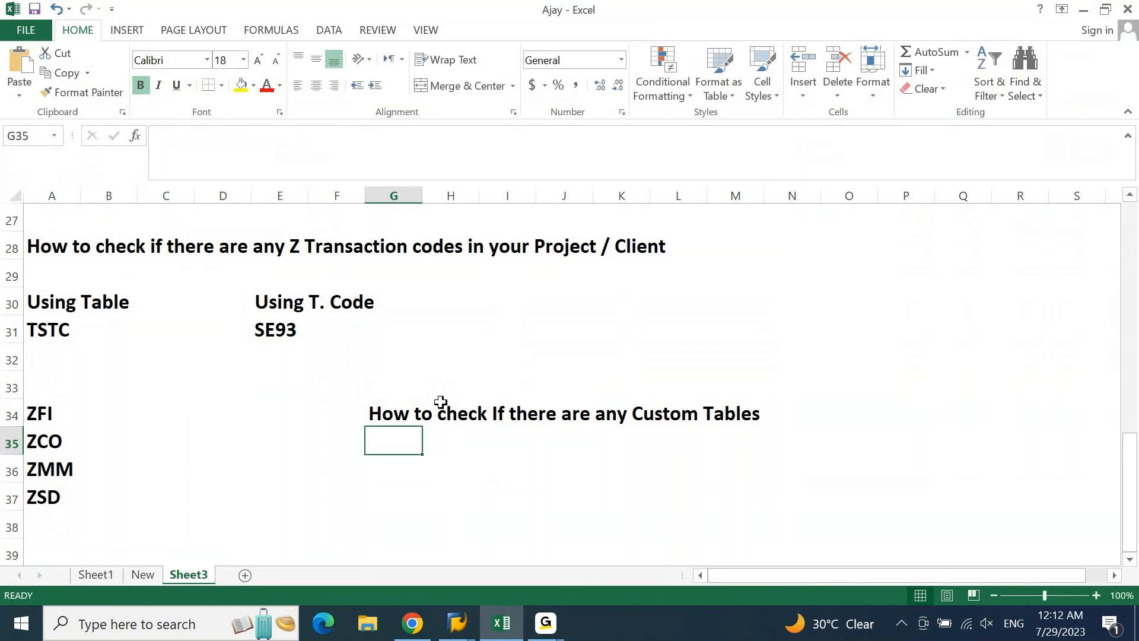
# - Enter SM30 in G35 and switch back to SAP GUI
pyautogui.write('S')
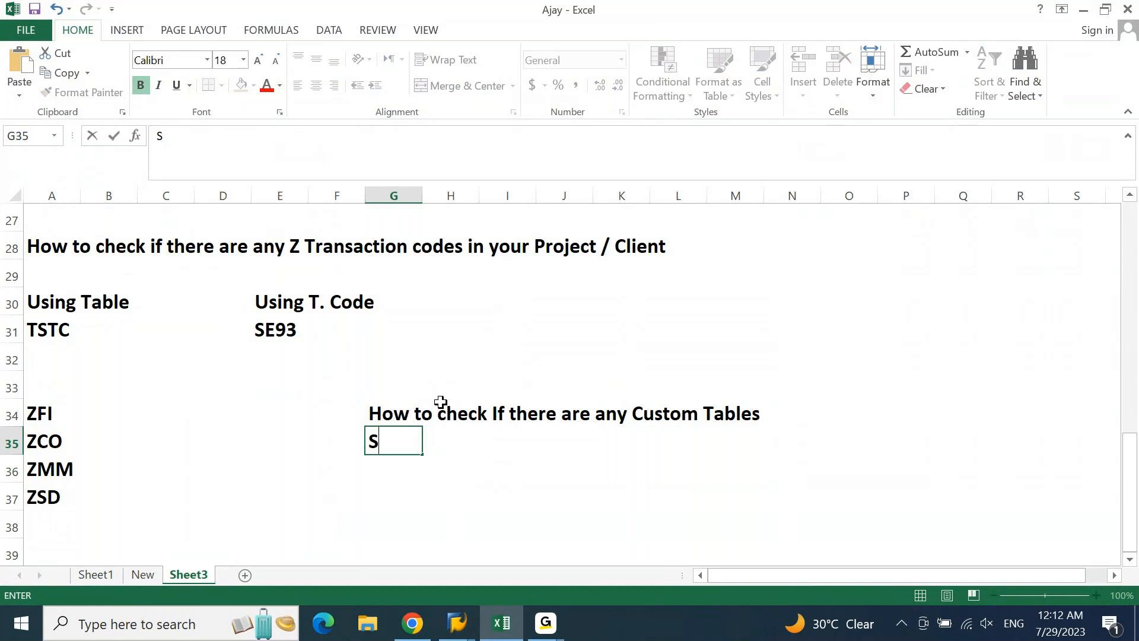
pyautogui.write('M30')
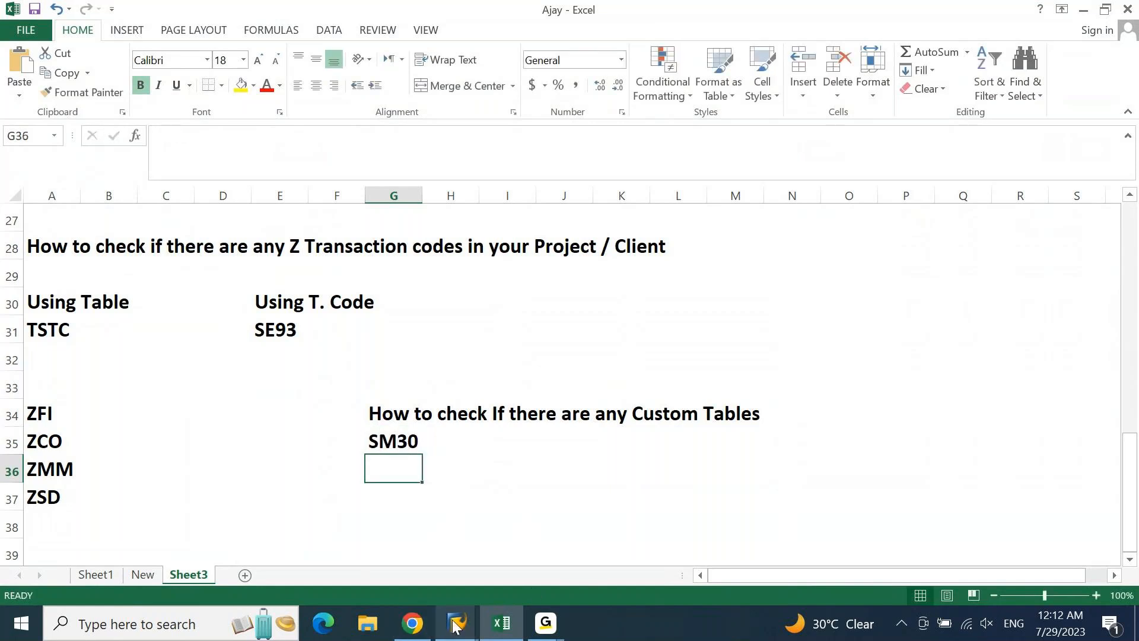
pyautogui.click(455, 623)
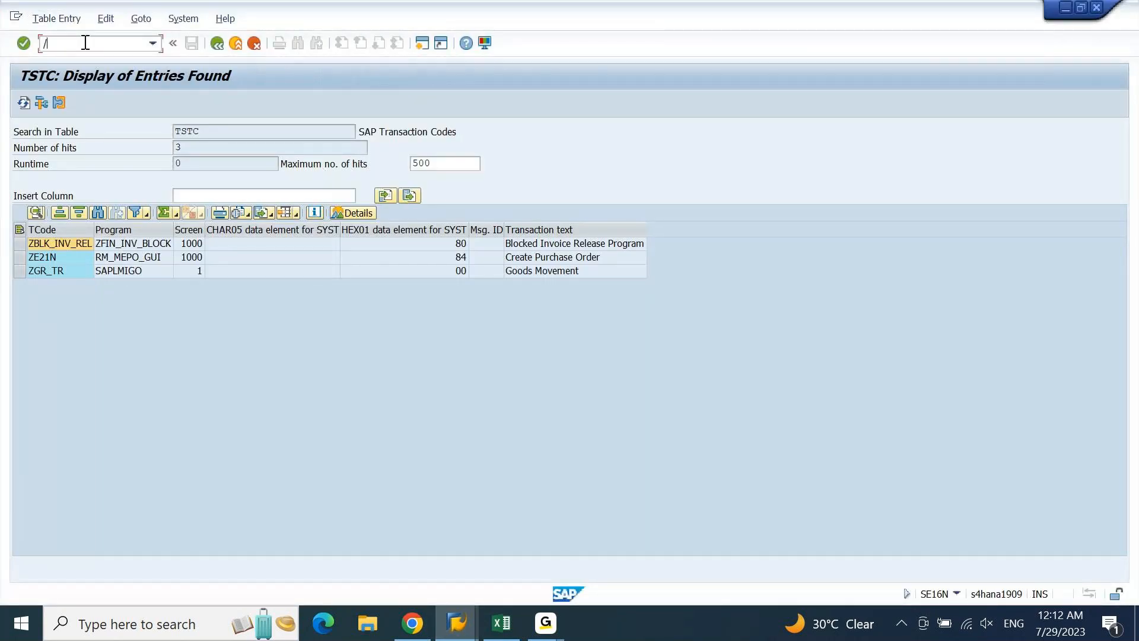
# - Open SM30 with /nSM30 and enter z* as the table/view name
pyautogui.write('NSM30')
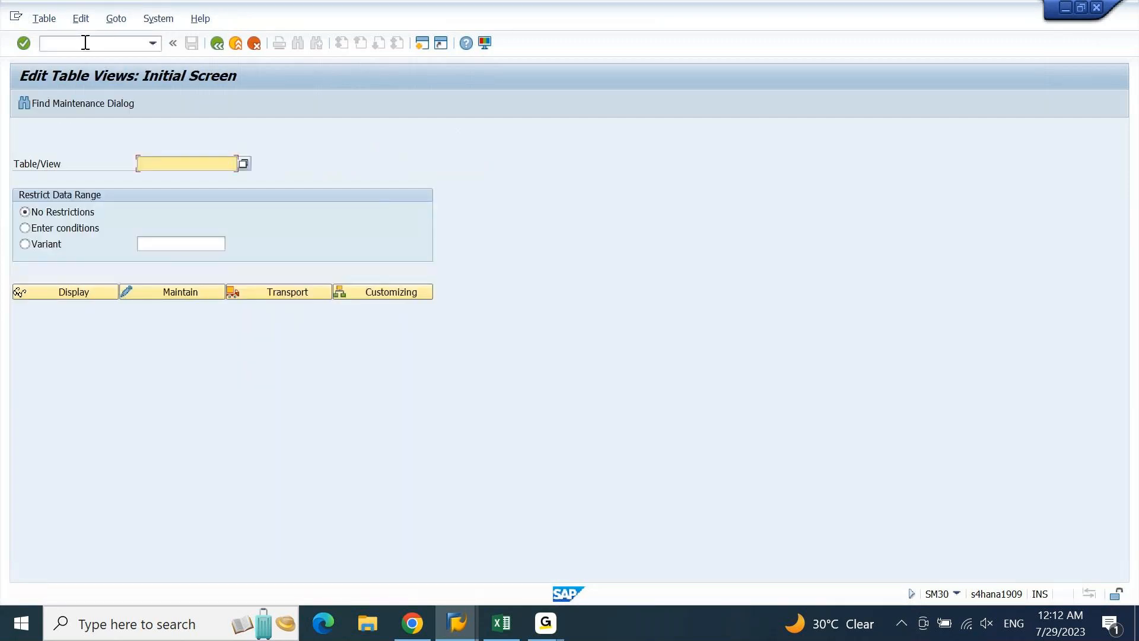
pyautogui.write('z')
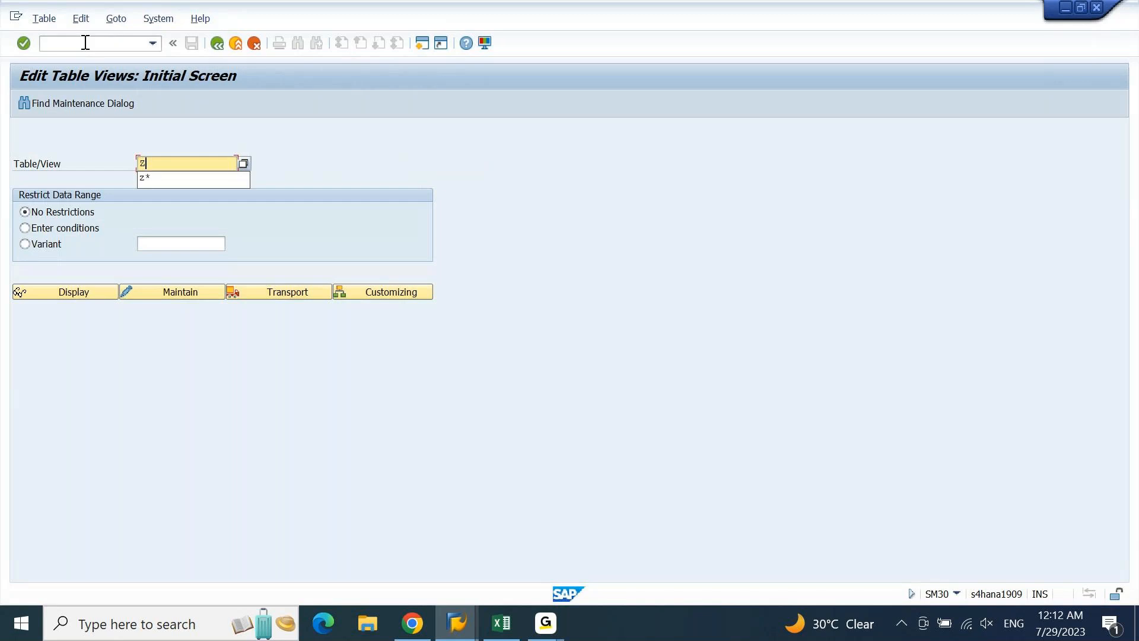
pyautogui.write('*')
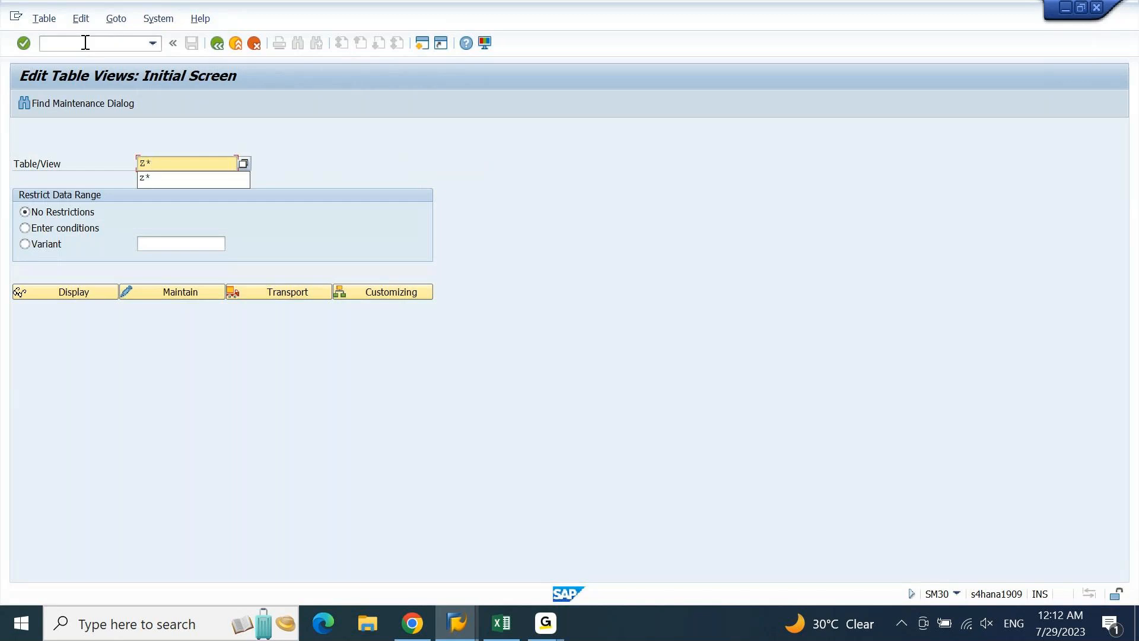